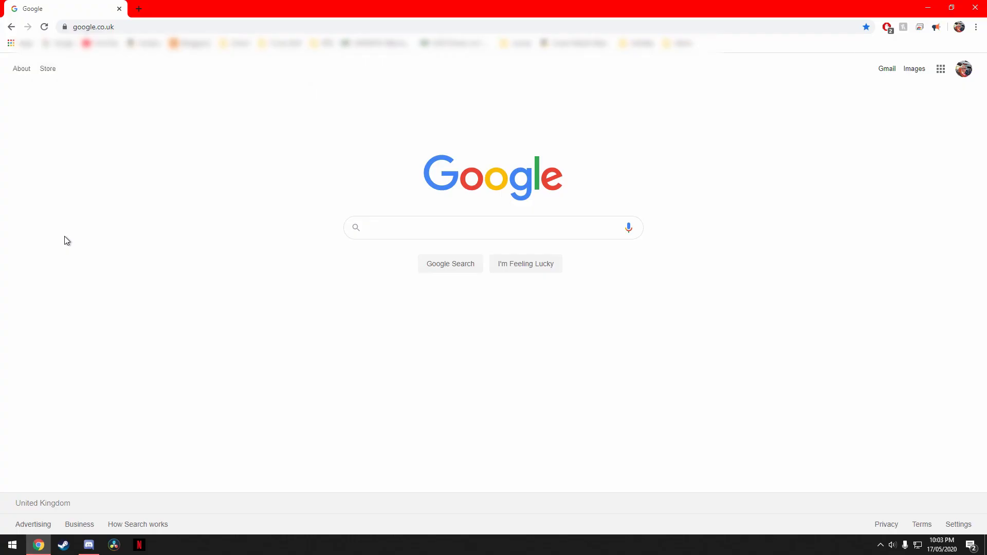
Follow the shortened link from google.co.uk so the CompressedLinks captcha page loads.
{"action": "left_click", "coordinate": [975, 7]}
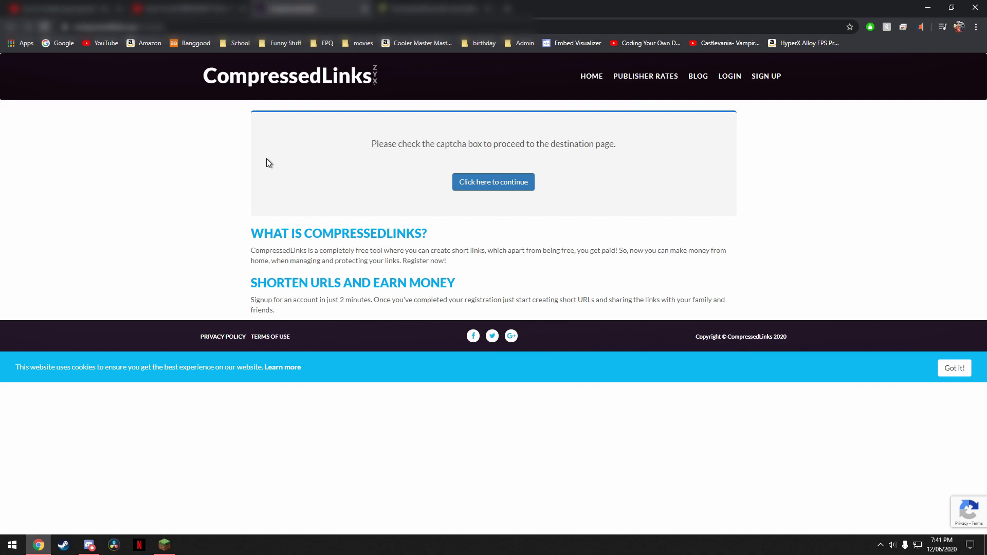
Continue past the captcha and dismiss the site's alert, landing on the click-on-this.today notification page.
{"action": "left_click", "coordinate": [492, 182]}
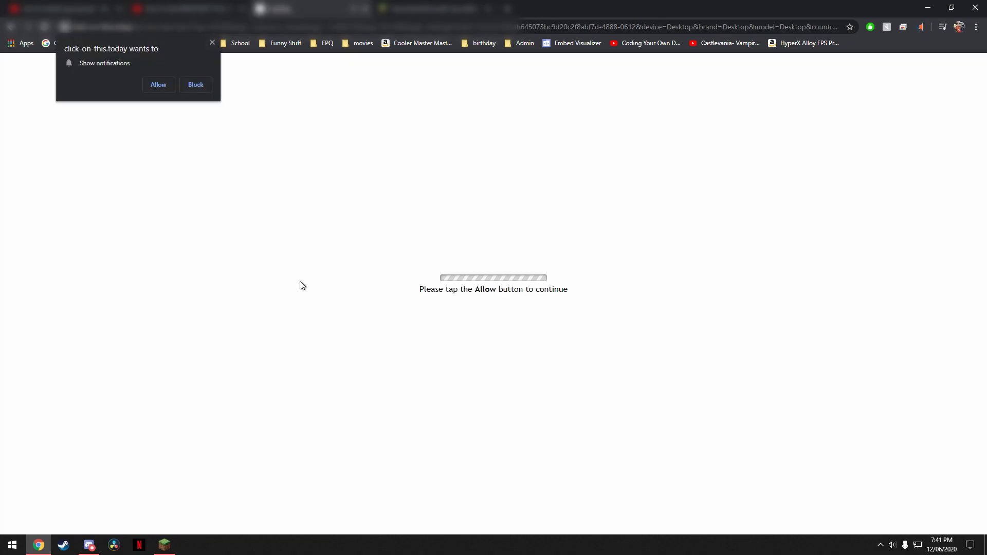
{"action": "mouse_move", "coordinate": [211, 181]}
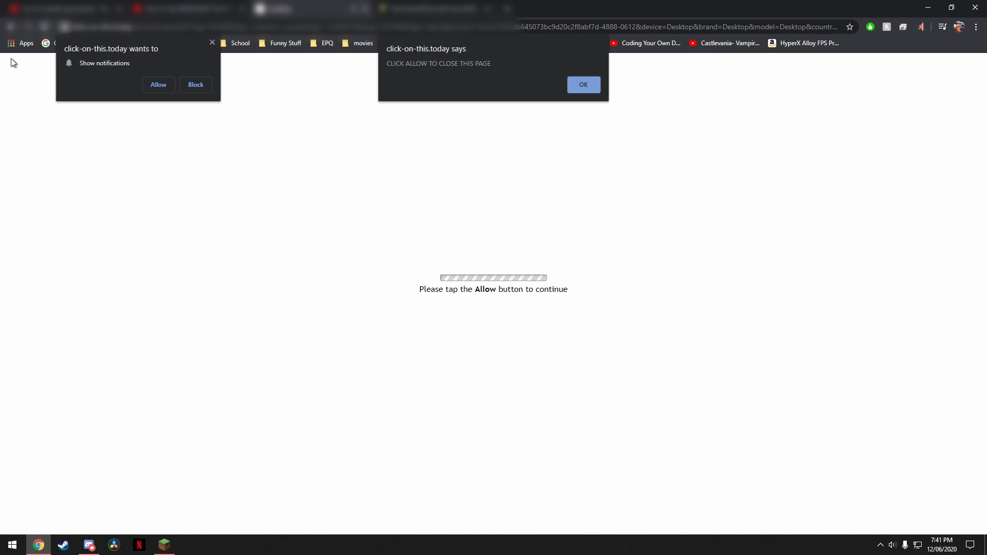
{"action": "left_click", "coordinate": [581, 85]}
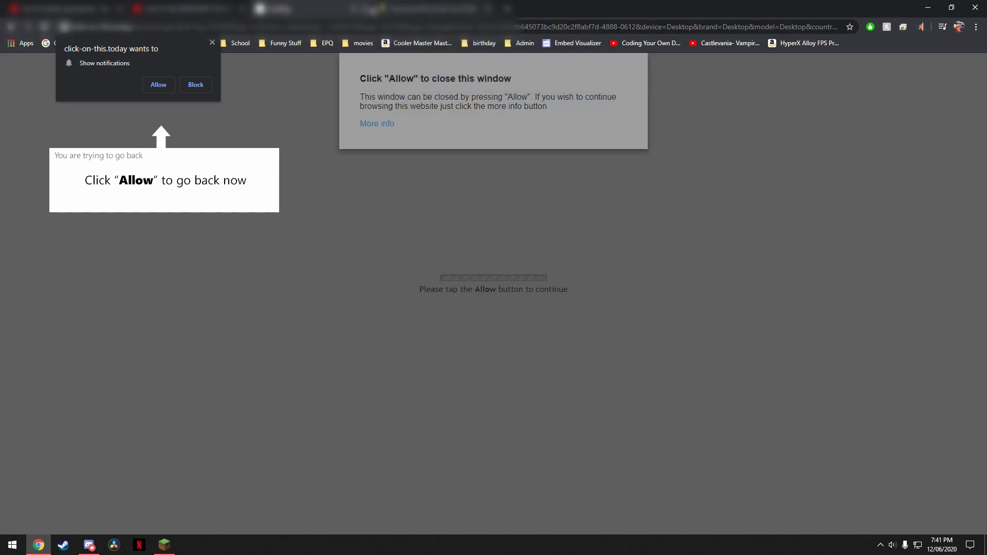
{"action": "mouse_move", "coordinate": [296, 27]}
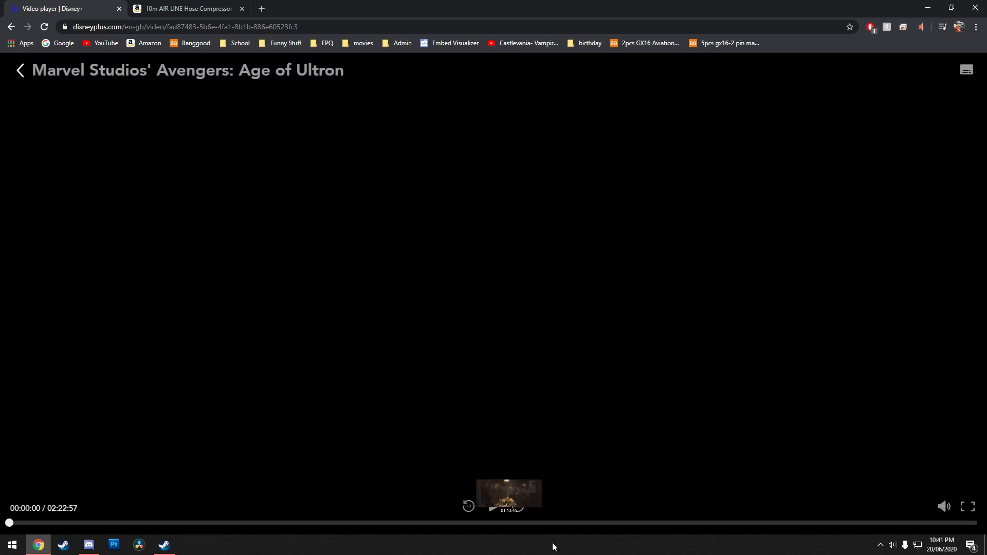
Start Avengers: Age of Ultron playing from the beginning using the player's Play control.
{"action": "left_click", "coordinate": [493, 506]}
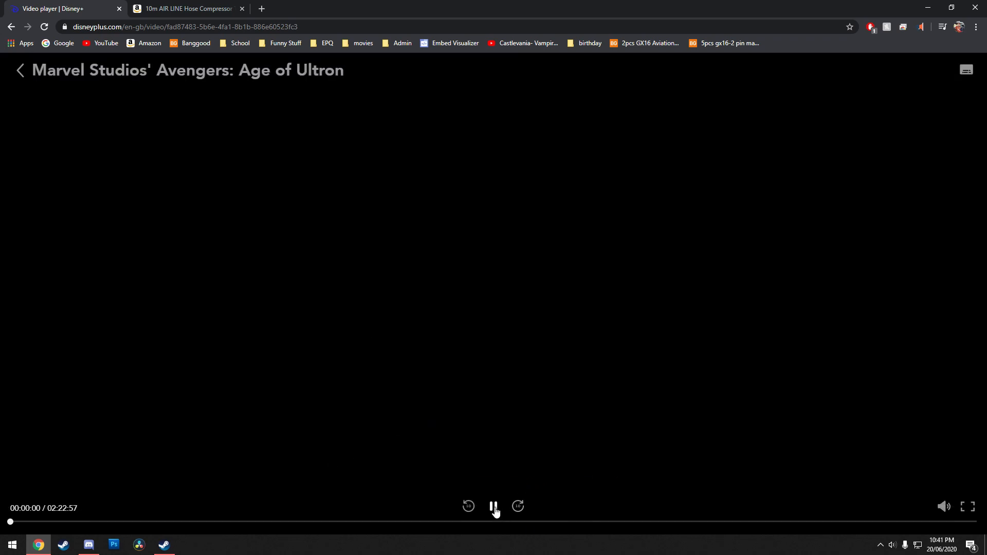
{"action": "left_click", "coordinate": [493, 505]}
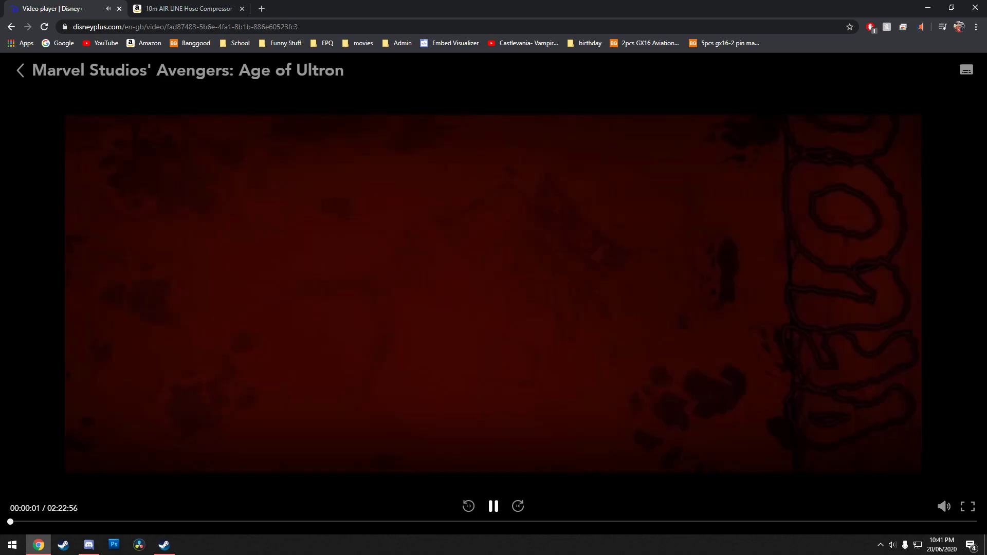
{"action": "mouse_move", "coordinate": [540, 530]}
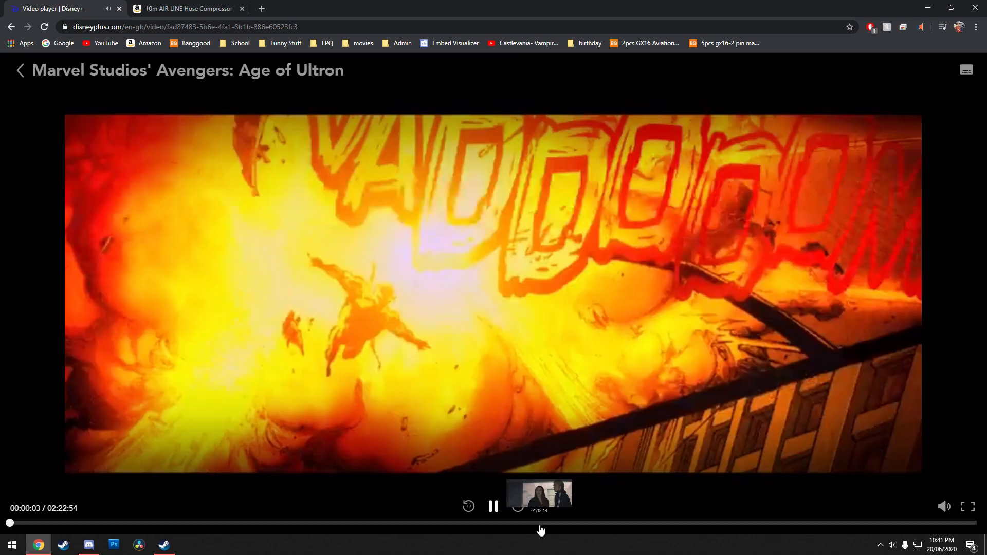
{"action": "left_click", "coordinate": [493, 505]}
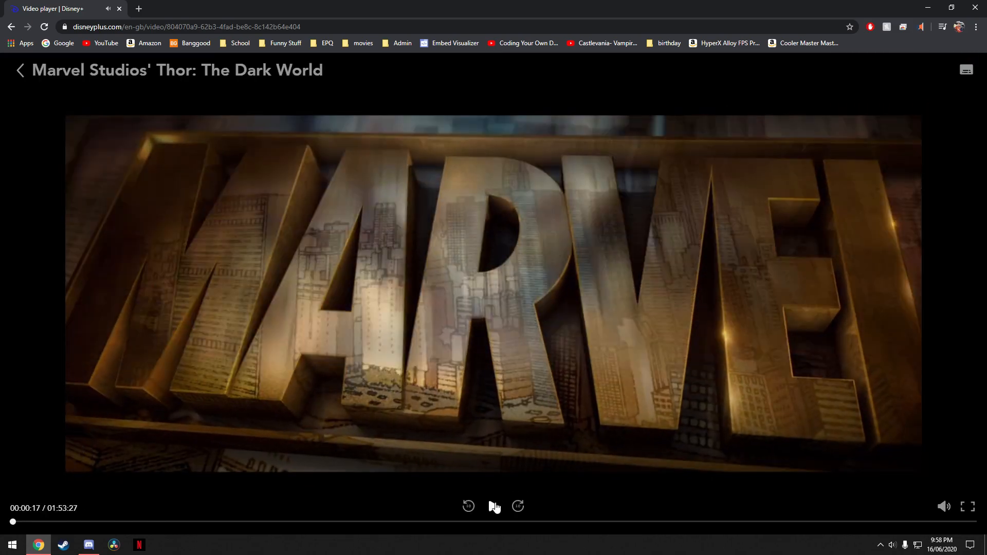
Pause Thor: The Dark World so it sits at 00:00:00 of 01:53:44.
{"action": "left_click", "coordinate": [493, 505]}
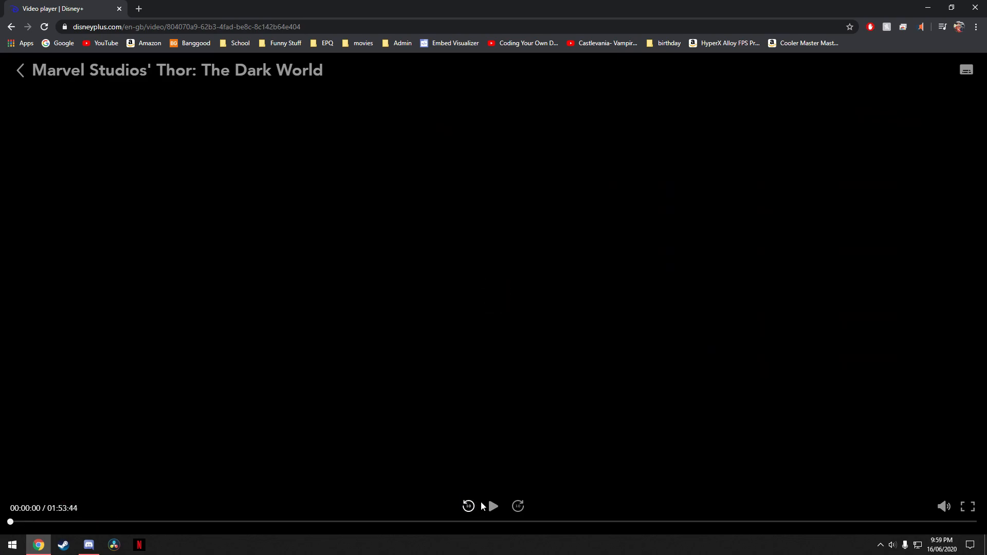
{"action": "mouse_move", "coordinate": [468, 505]}
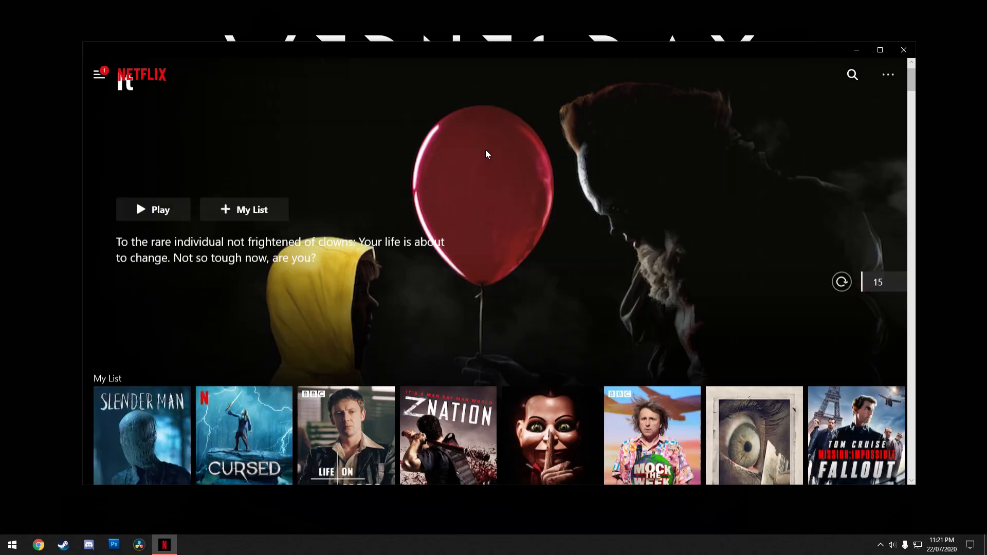
Scroll the Netflix home screen past My List and Continue Watching to the Netflix Originals rows.
{"action": "scroll", "scroll_direction": "down", "scroll_amount": 3}
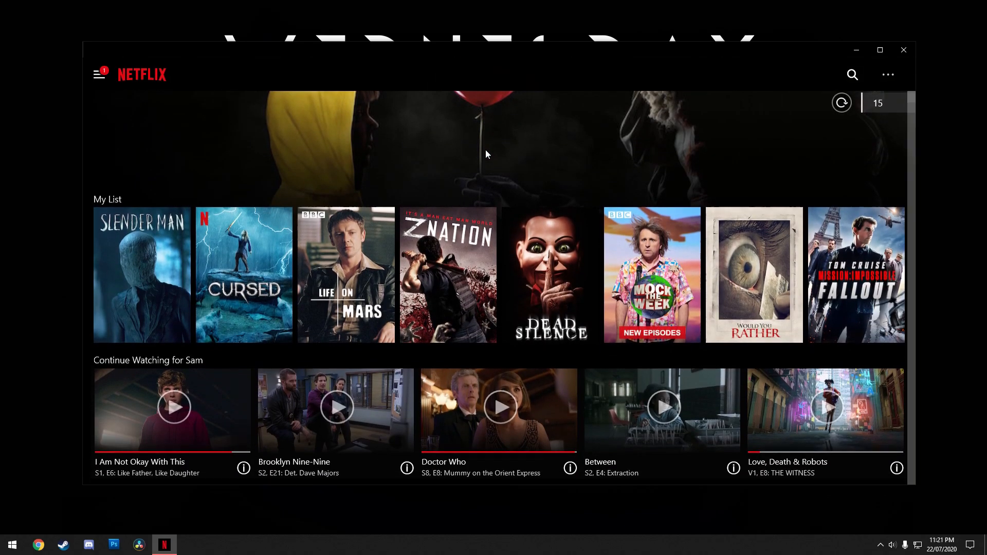
{"action": "scroll", "scroll_direction": "down", "scroll_amount": 3}
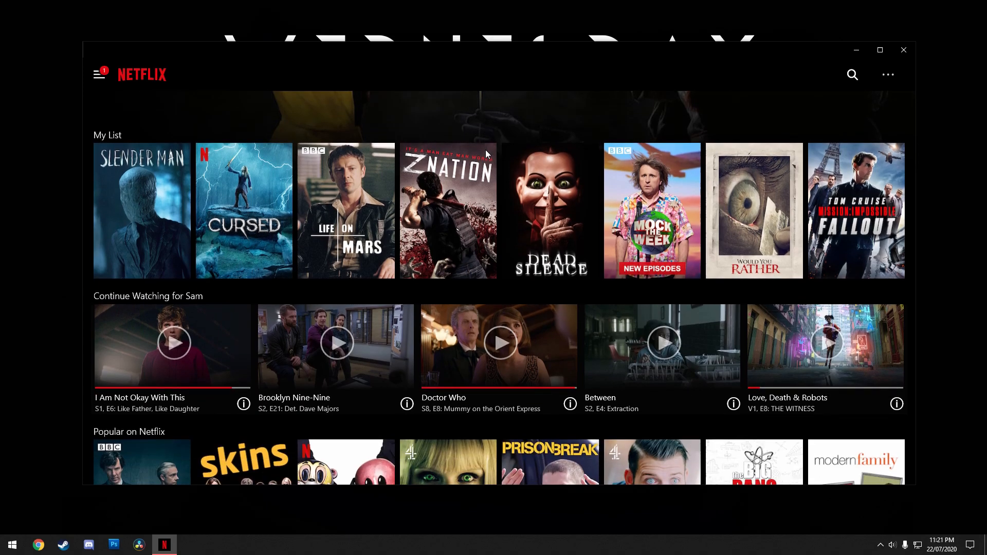
{"action": "scroll", "scroll_direction": "down", "scroll_amount": 3}
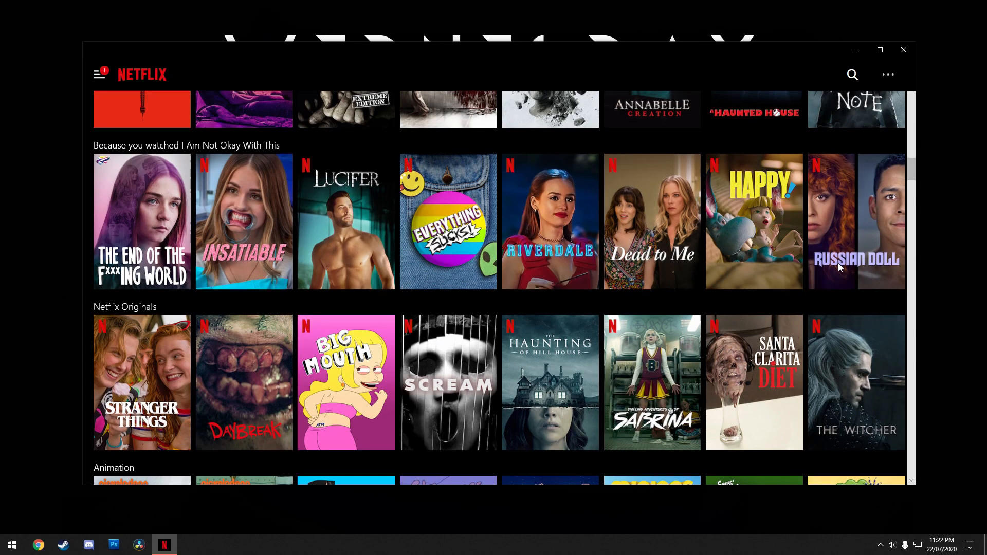
{"action": "scroll", "scroll_direction": "down", "scroll_amount": 3}
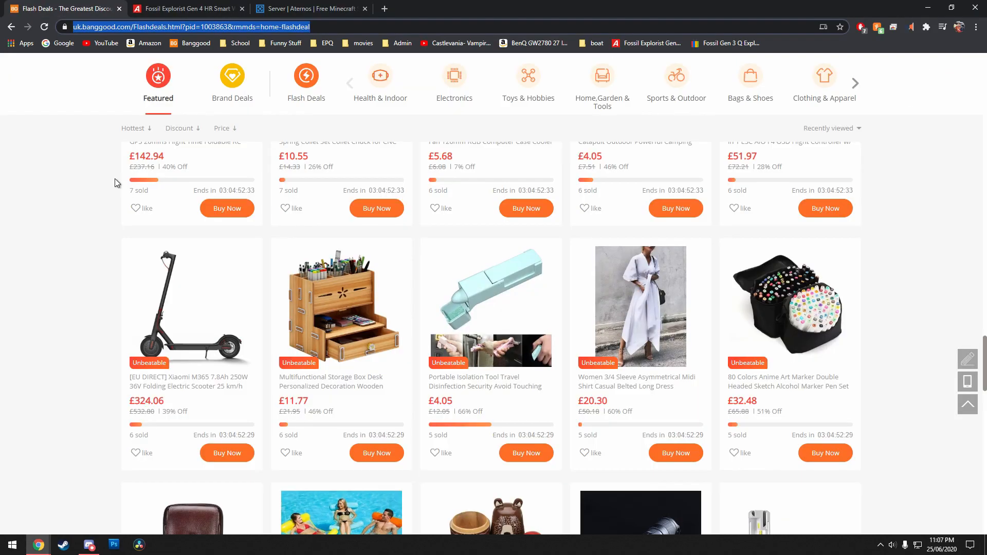
Scroll the Flash Deals to the projector, drone and scooter listings, then switch to Photoshop's '#2' thumbnail.
{"action": "scroll", "scroll_direction": "down", "scroll_amount": 3}
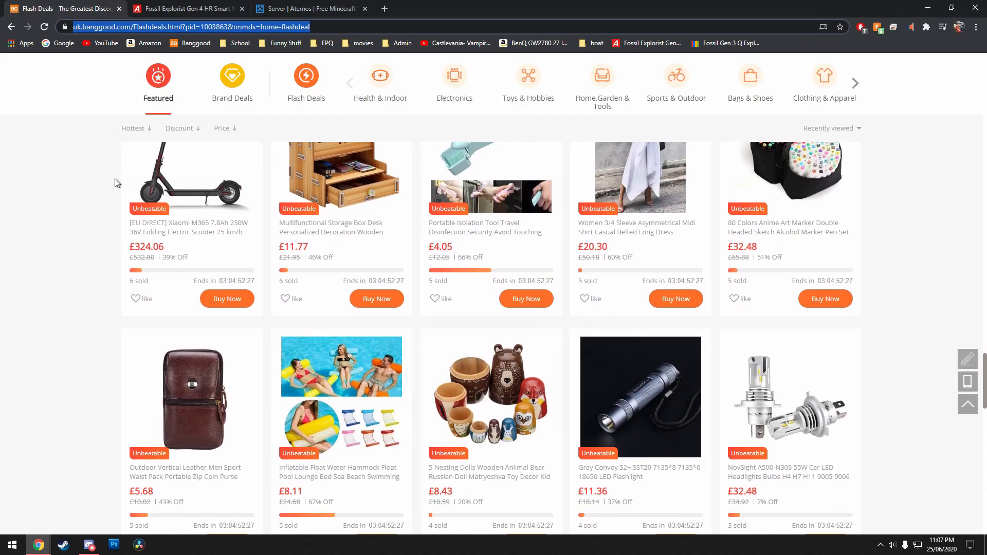
{"action": "scroll", "scroll_direction": "down", "scroll_amount": 3}
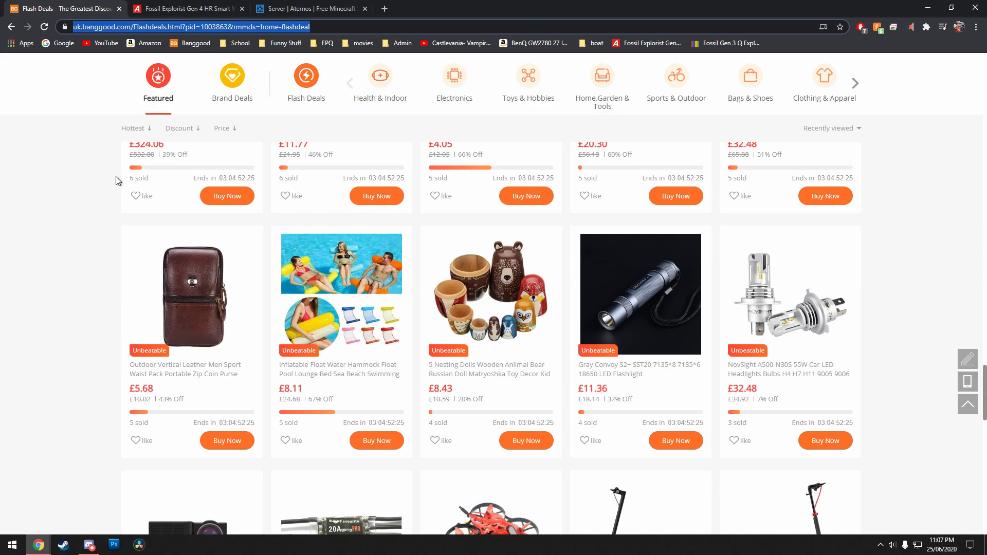
{"action": "scroll", "scroll_direction": "down", "scroll_amount": 3}
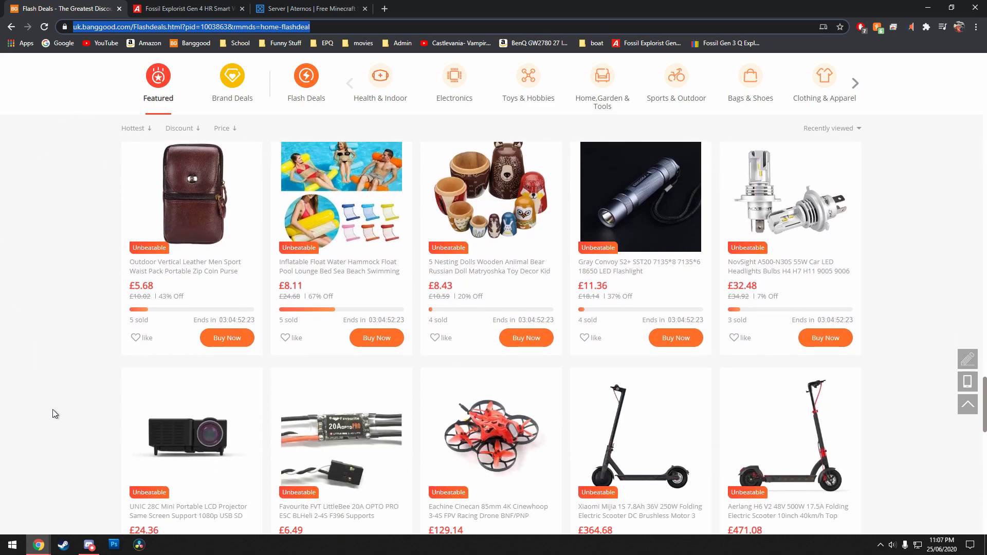
{"action": "mouse_move", "coordinate": [34, 296]}
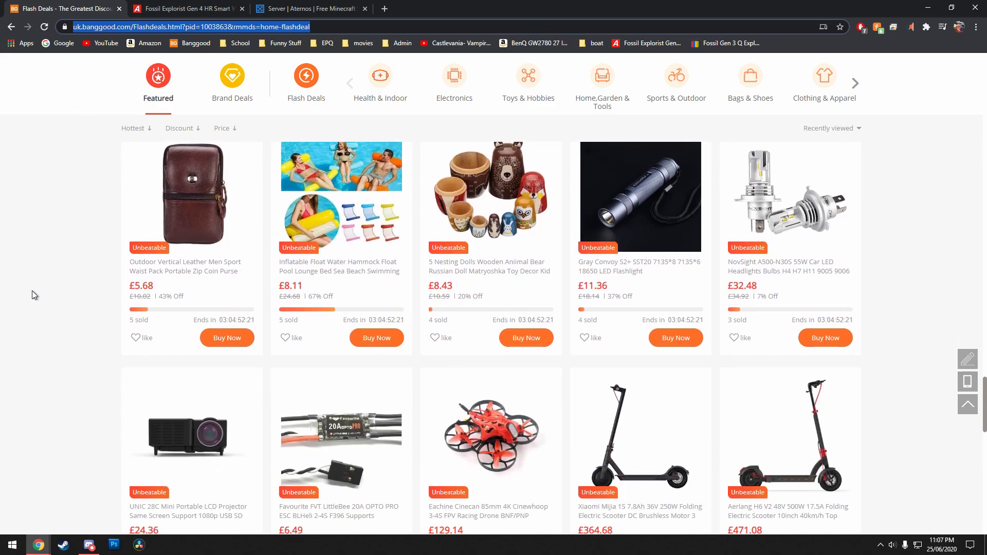
{"action": "left_click", "coordinate": [89, 544]}
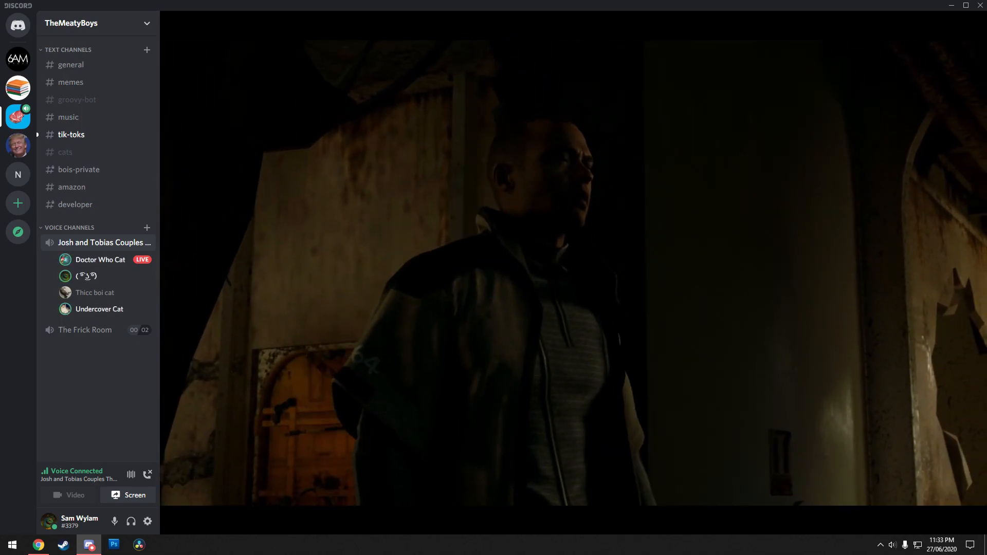
{"action": "left_click", "coordinate": [112, 545]}
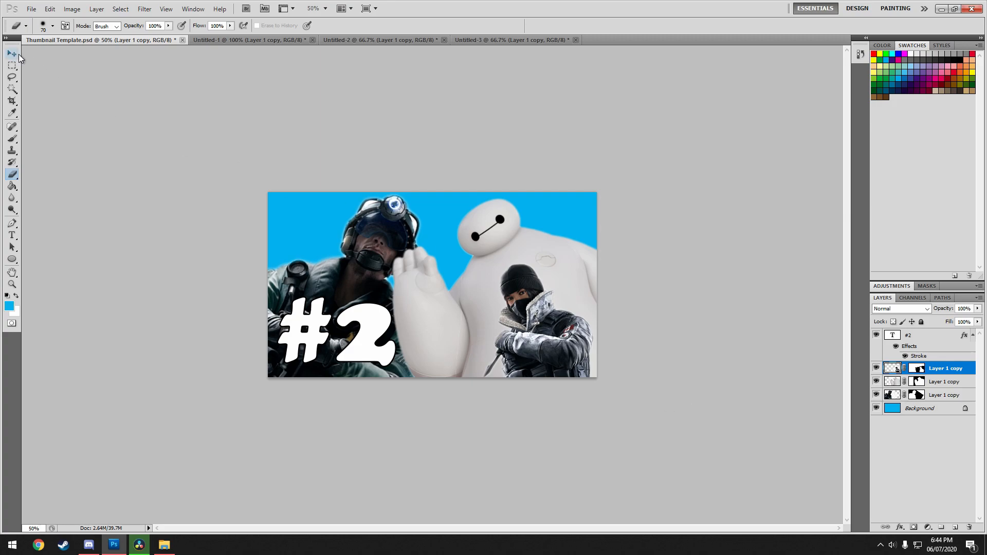
Retouch the middle Layer 1 copy near Baymax's lower body with the Clone Stamp tool.
{"action": "left_click", "coordinate": [11, 53]}
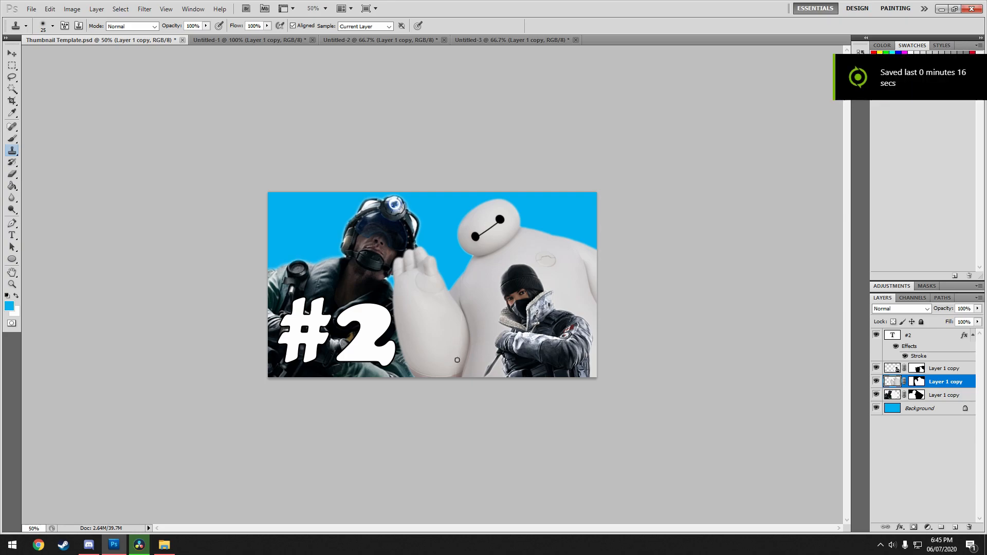
{"action": "left_click", "coordinate": [911, 44]}
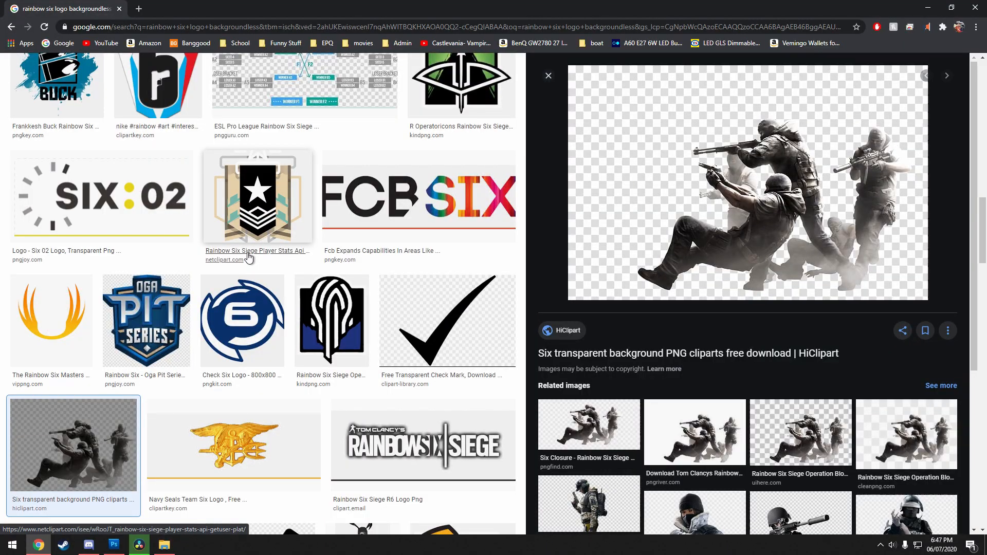
{"action": "scroll", "scroll_direction": "down", "scroll_amount": 3}
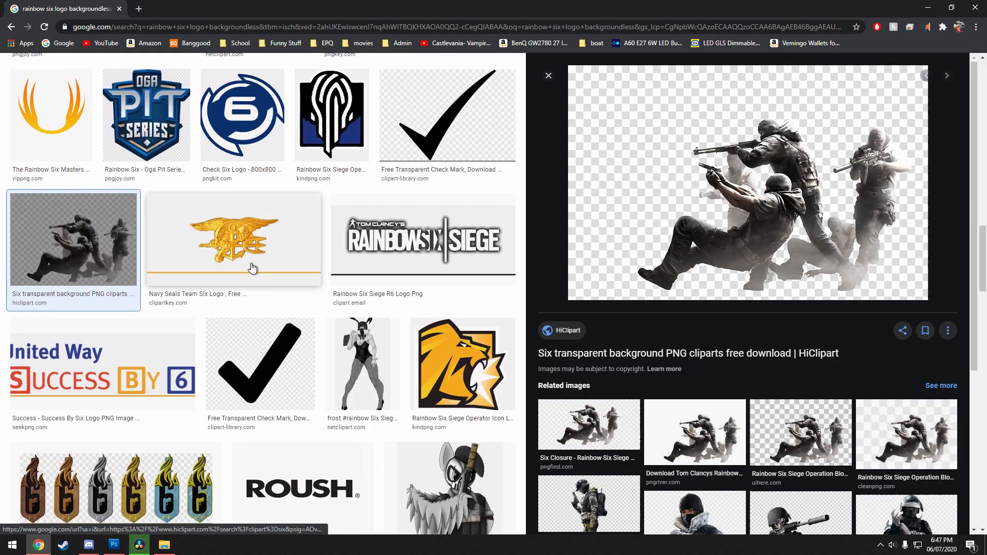
{"action": "left_click", "coordinate": [547, 76]}
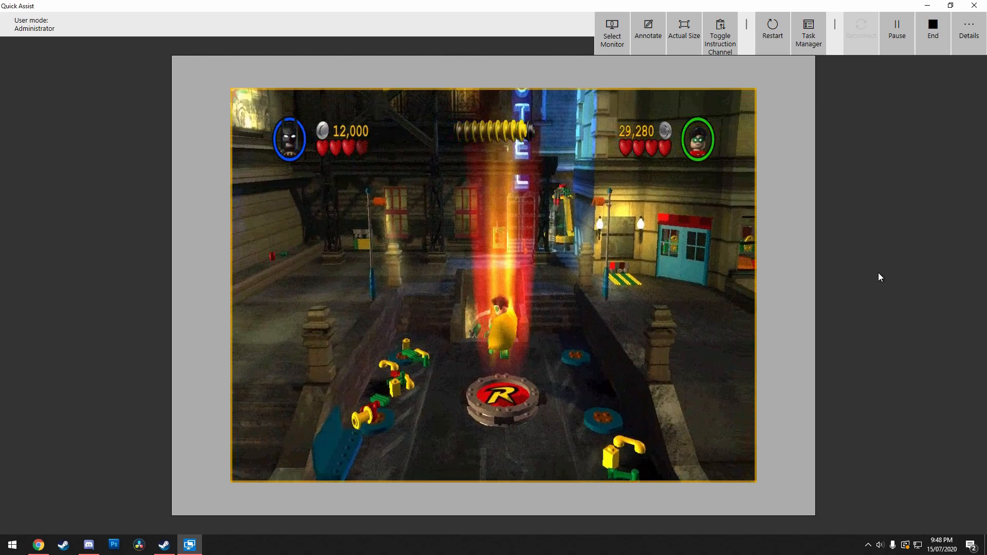
{"action": "left_click", "coordinate": [895, 33]}
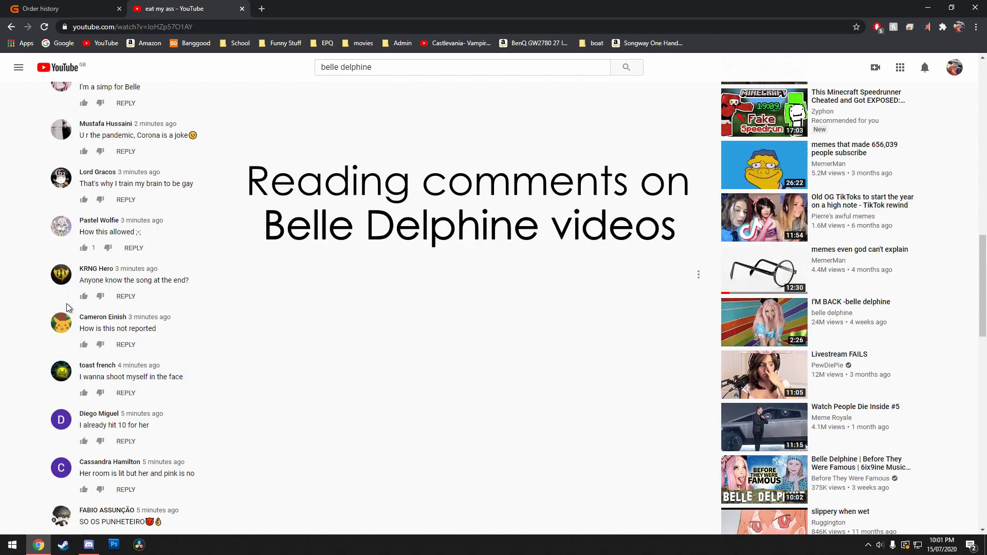
{"action": "mouse_move", "coordinate": [136, 329]}
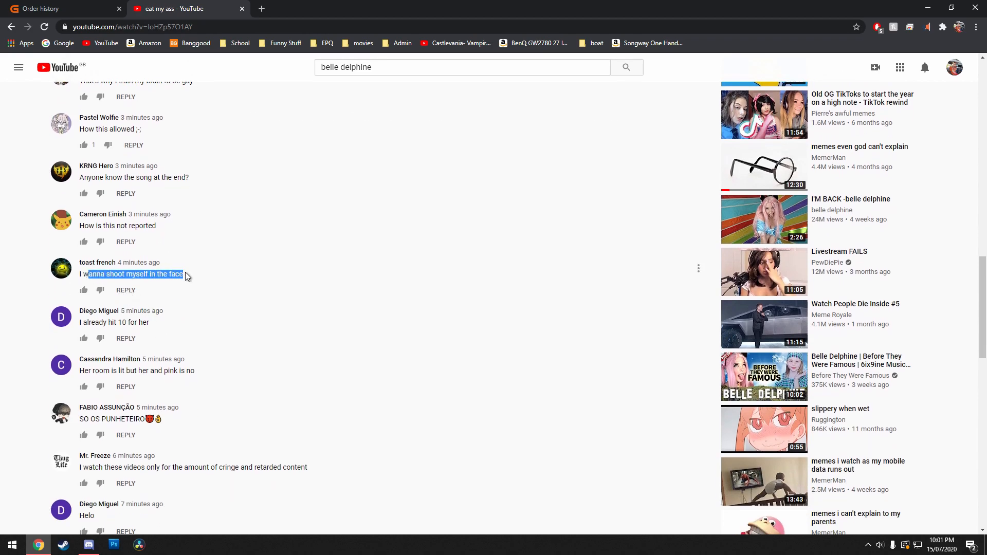
Clear the selected comment text and browse up and down the I'M BACK video's comments.
{"action": "left_click", "coordinate": [115, 286]}
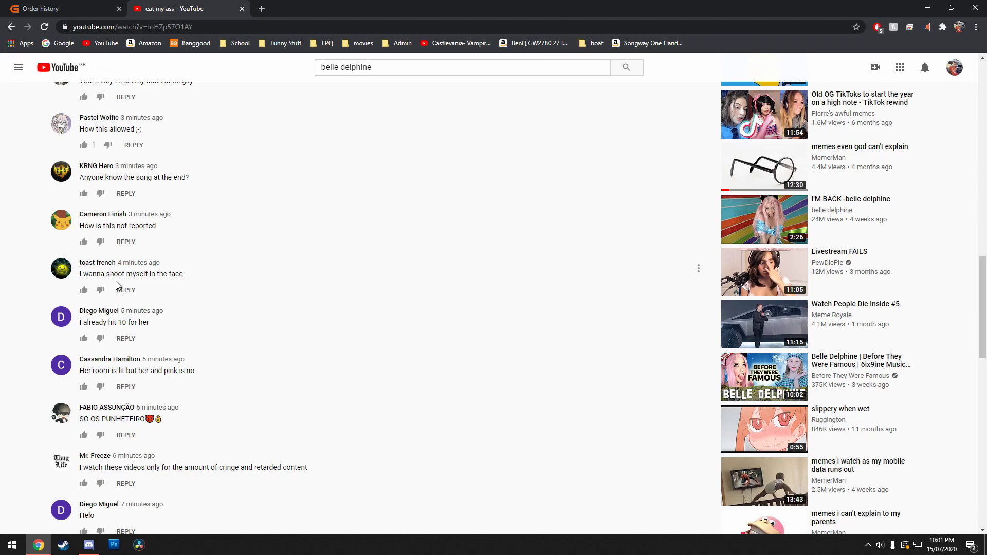
{"action": "mouse_move", "coordinate": [160, 287]}
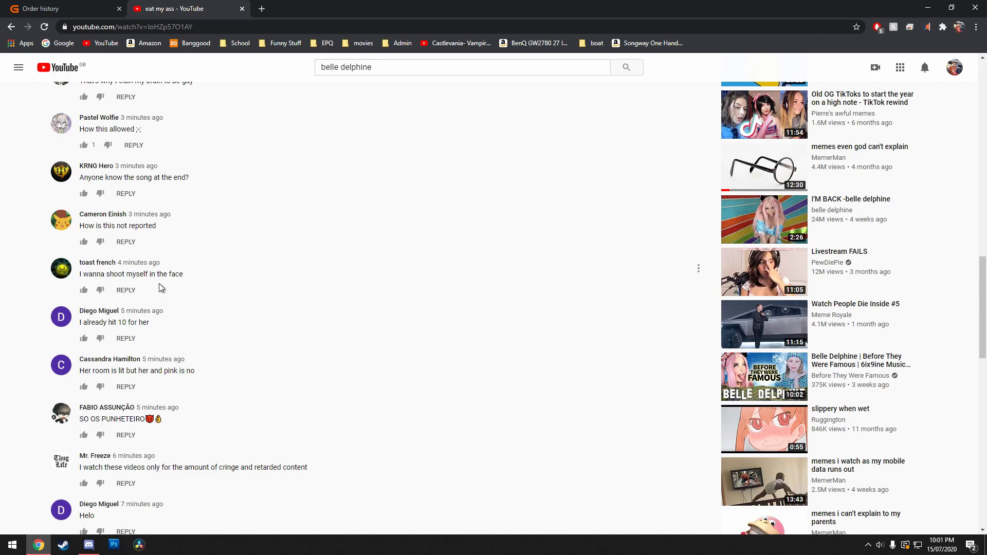
{"action": "scroll", "scroll_direction": "down", "scroll_amount": 3}
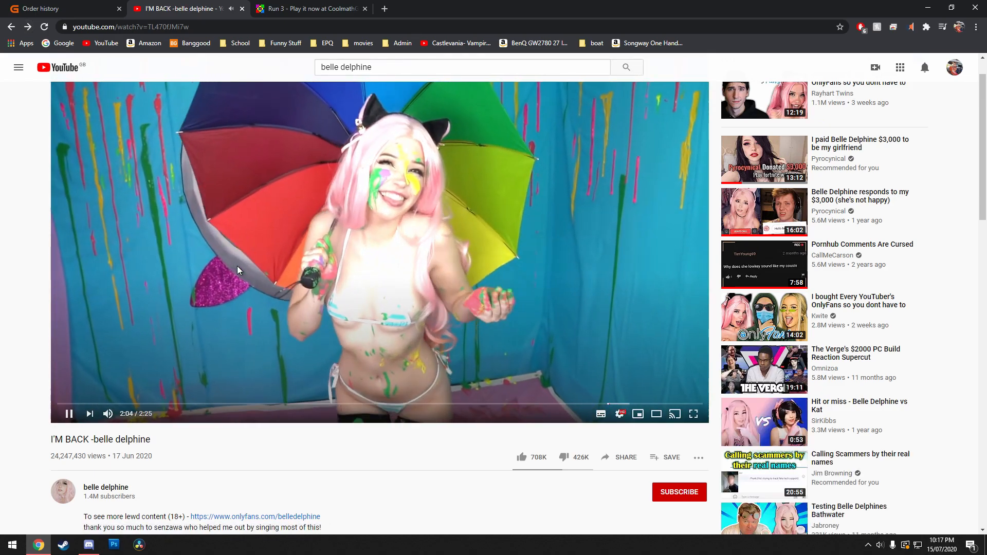
{"action": "scroll", "scroll_direction": "down", "scroll_amount": 3}
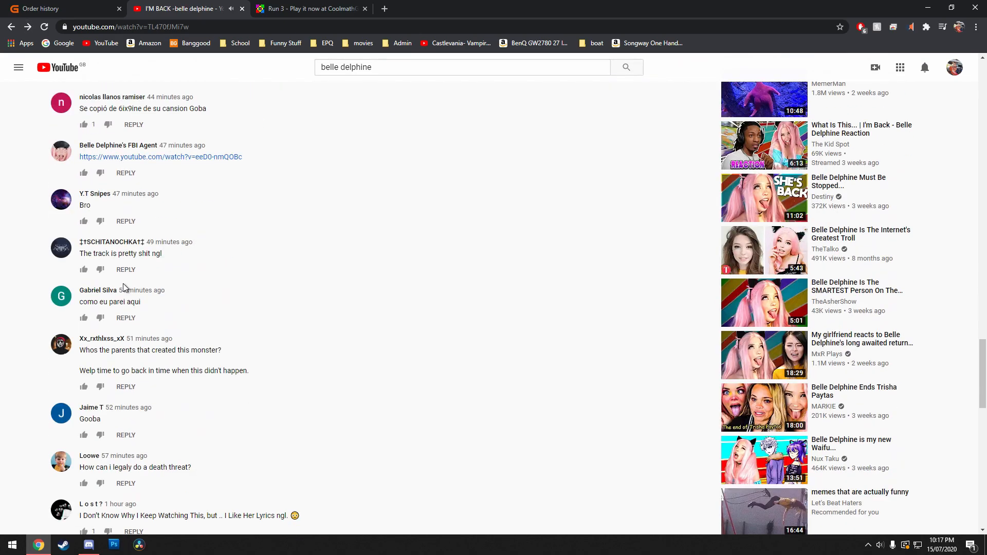
{"action": "scroll", "scroll_direction": "up", "scroll_amount": 3}
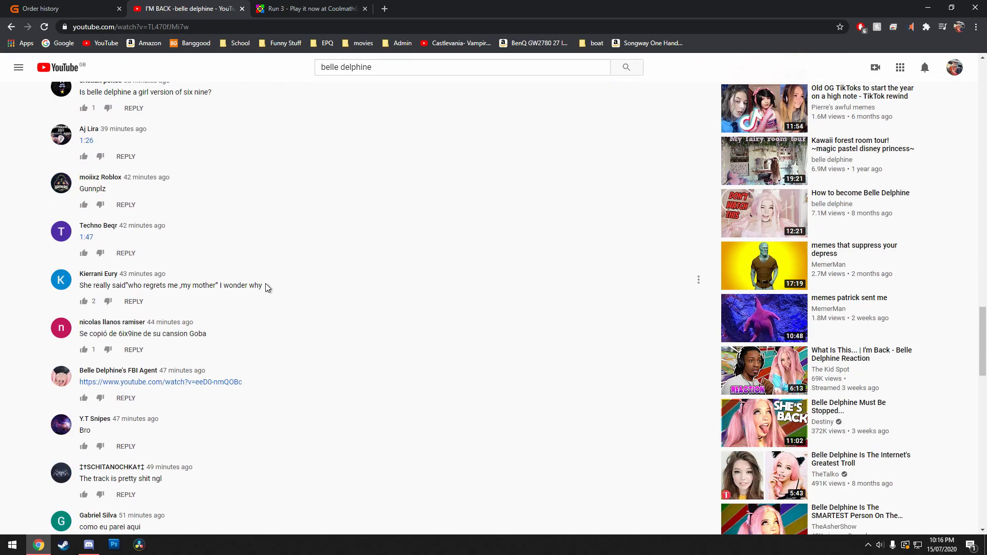
{"action": "scroll", "scroll_direction": "up", "scroll_amount": 3}
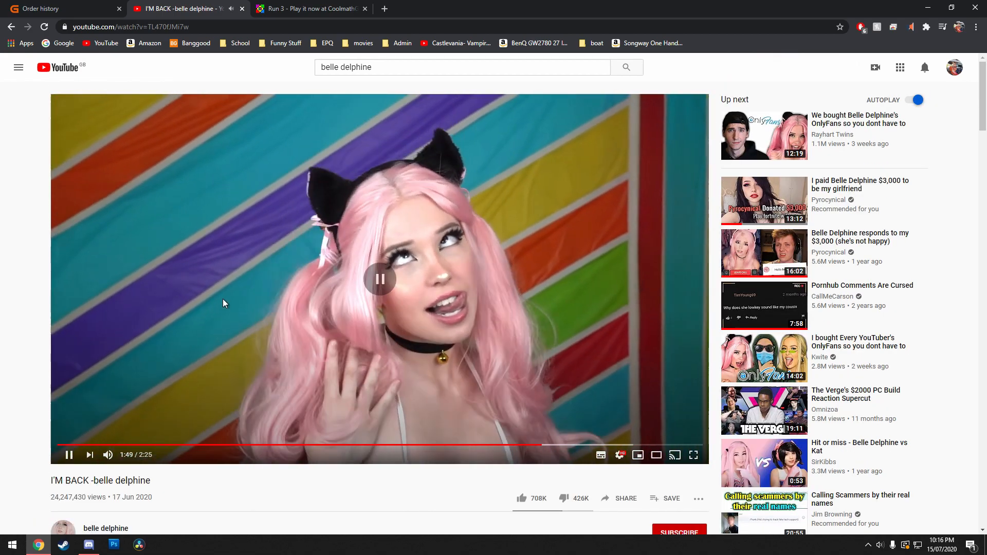
{"action": "scroll", "scroll_direction": "down", "scroll_amount": 3}
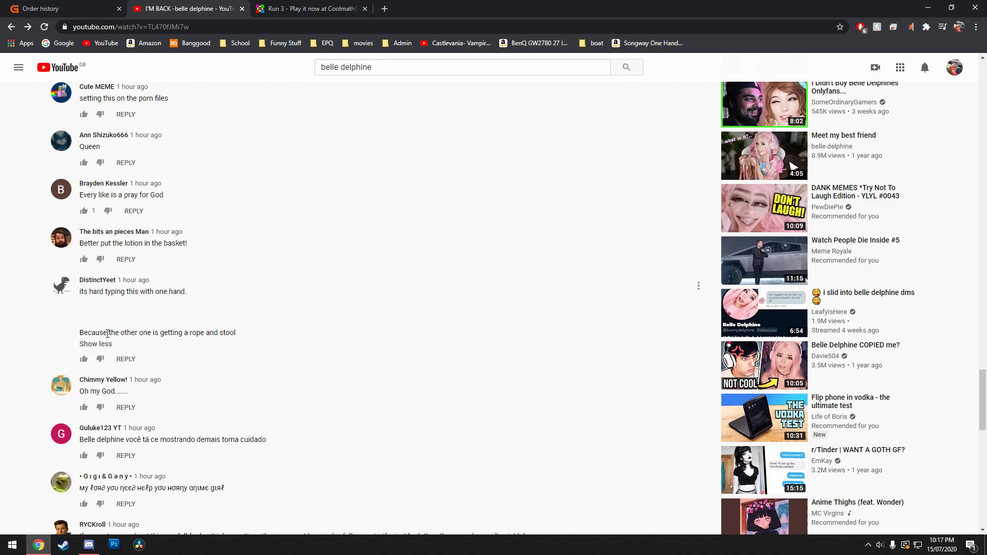
{"action": "mouse_move", "coordinate": [325, 296]}
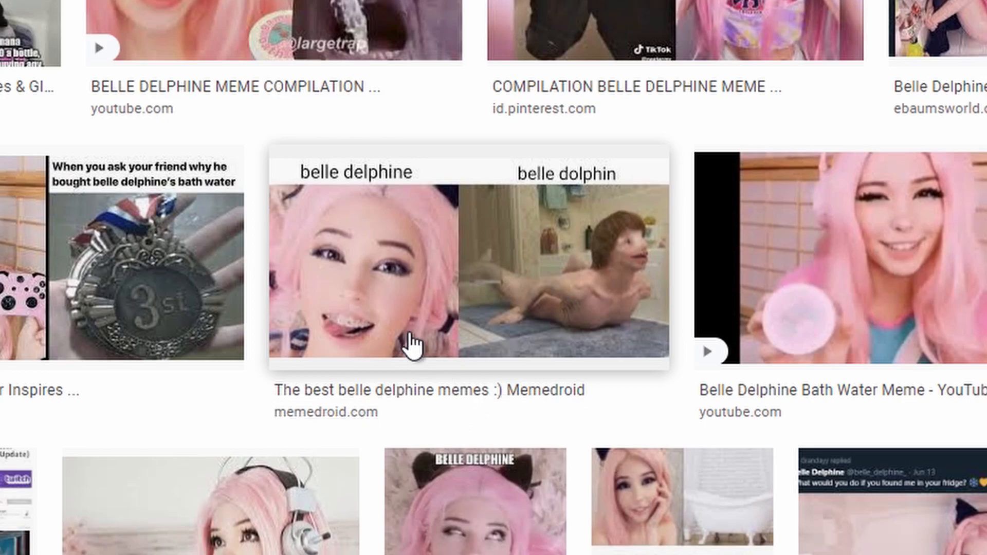
{"action": "left_click", "coordinate": [163, 545]}
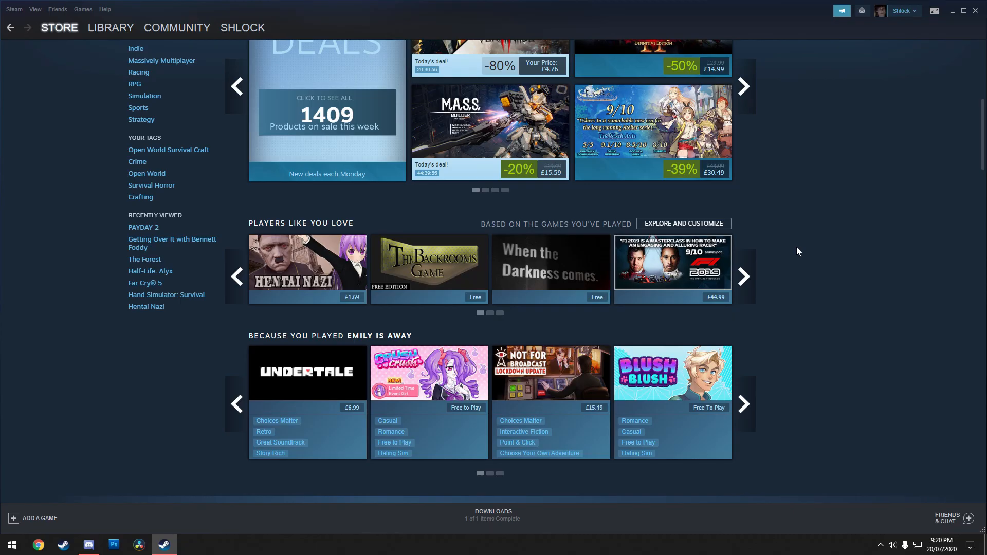
{"action": "mouse_move", "coordinate": [321, 282]}
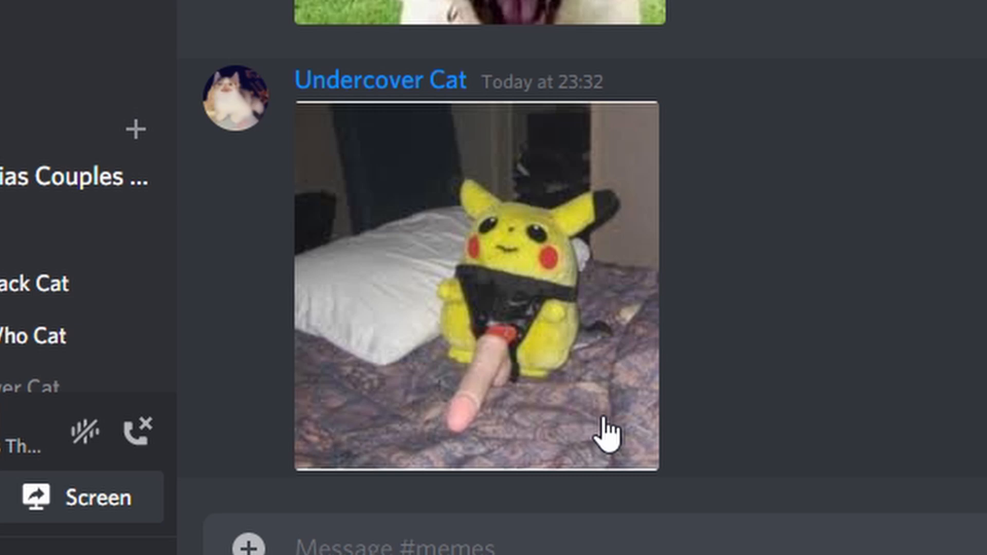
{"action": "mouse_move", "coordinate": [758, 334]}
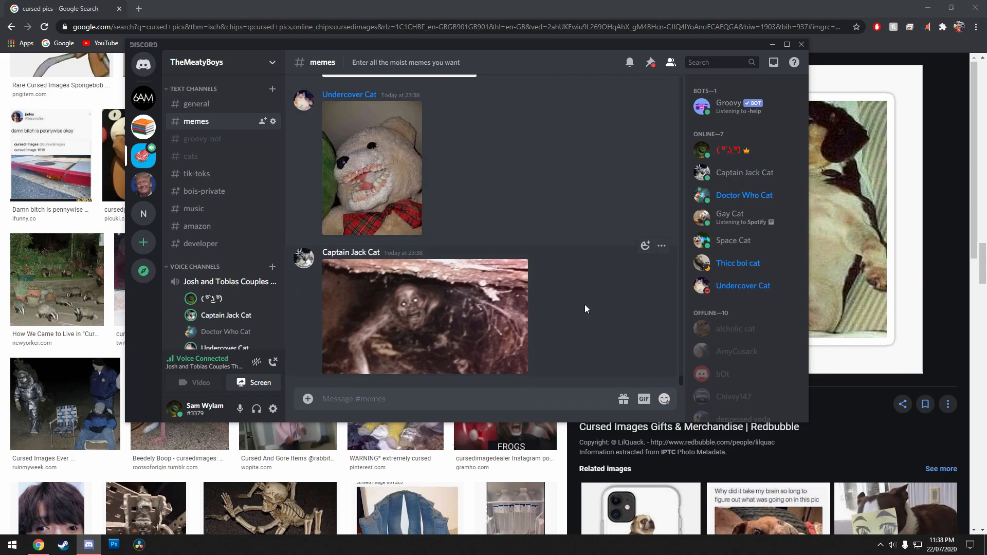
{"action": "scroll", "scroll_direction": "down", "scroll_amount": 3}
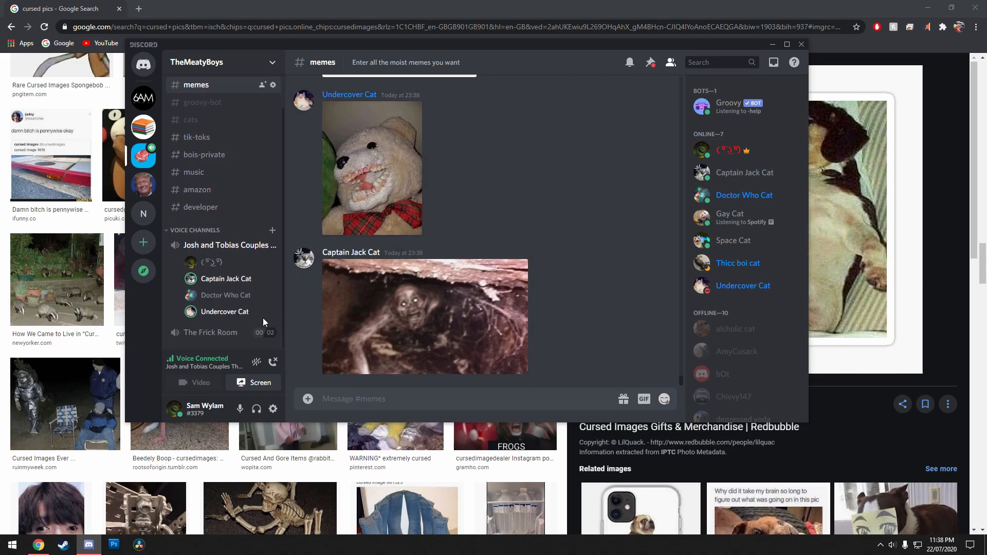
{"action": "mouse_move", "coordinate": [479, 189]}
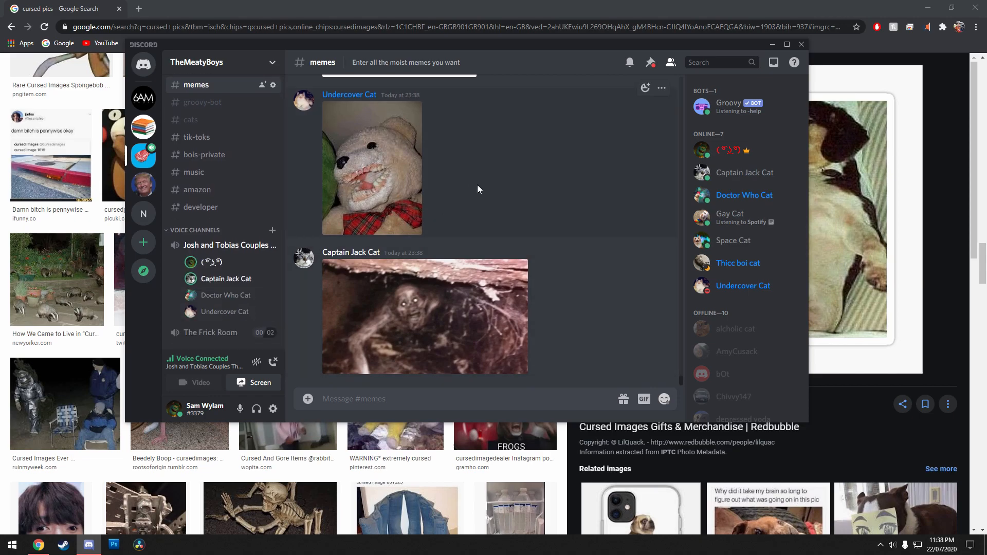
{"action": "scroll", "scroll_direction": "down", "scroll_amount": 3}
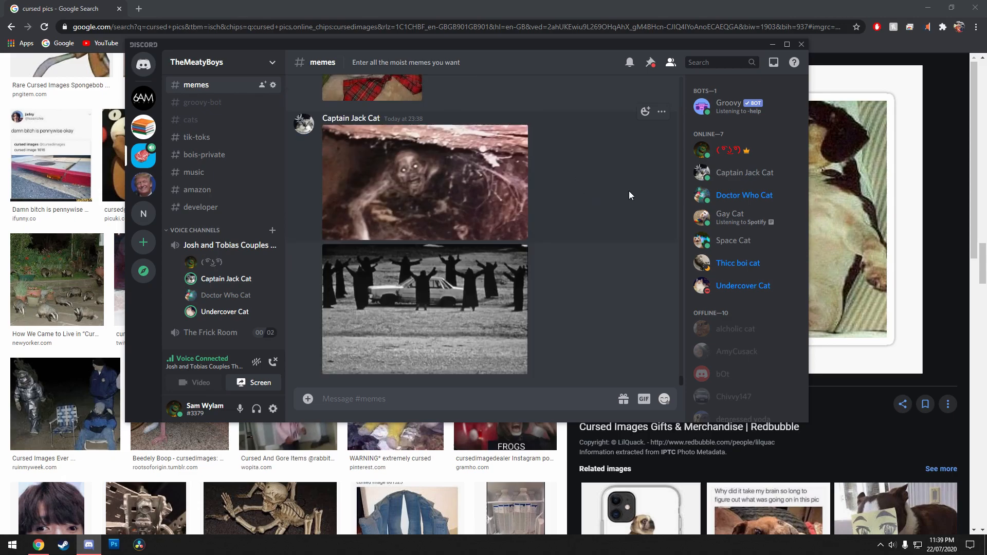
{"action": "mouse_move", "coordinate": [606, 231]}
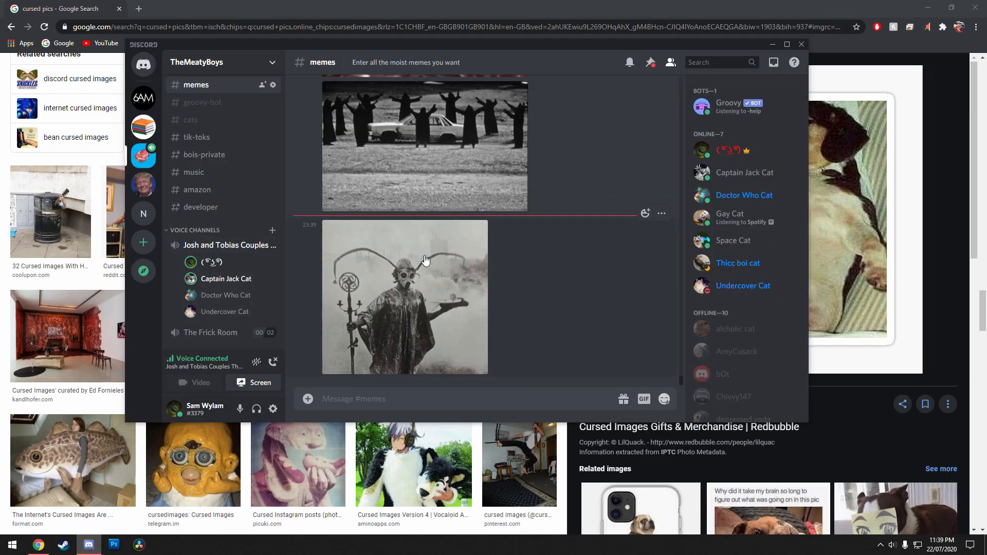
{"action": "mouse_move", "coordinate": [560, 275]}
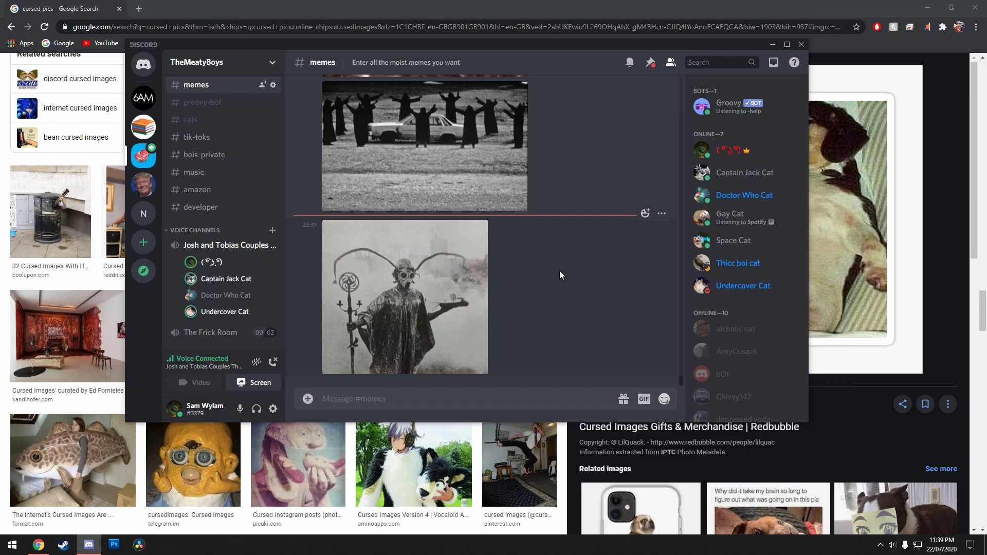
{"action": "scroll", "scroll_direction": "down", "scroll_amount": 3}
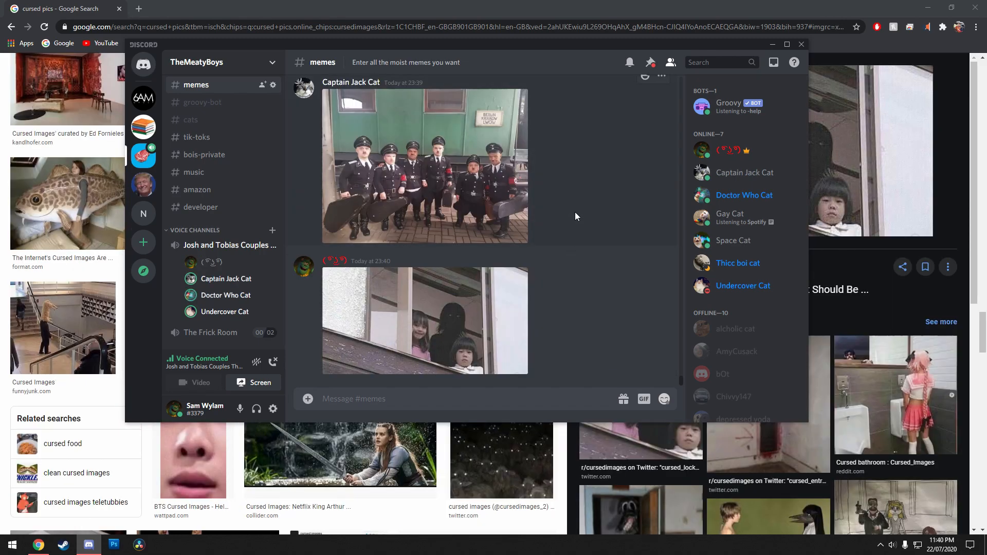
{"action": "scroll", "scroll_direction": "down", "scroll_amount": 3}
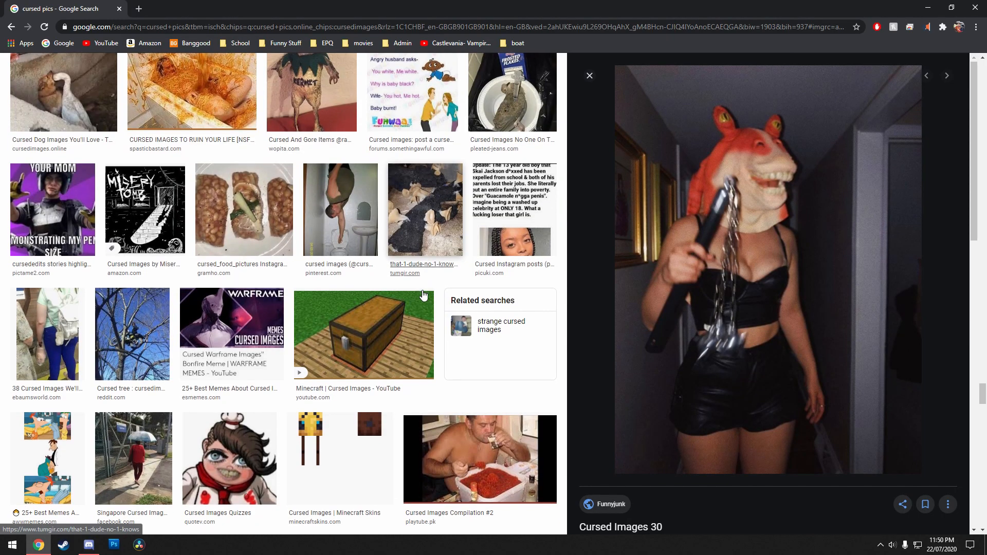
Browse the filtered Country & Folk, Funky tracks and preview the Thinkin' Back track.
{"action": "scroll", "scroll_direction": "down", "scroll_amount": 3}
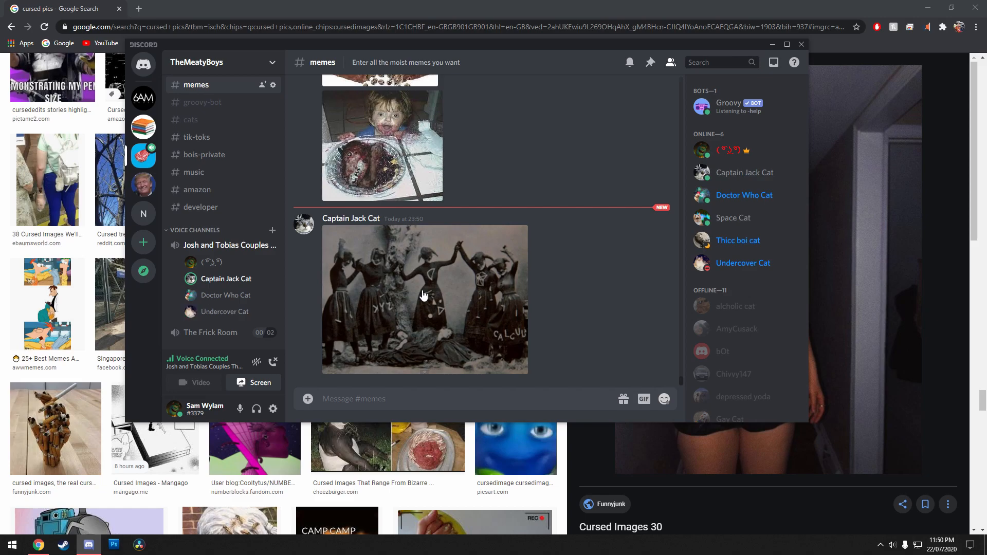
{"action": "mouse_move", "coordinate": [468, 306]}
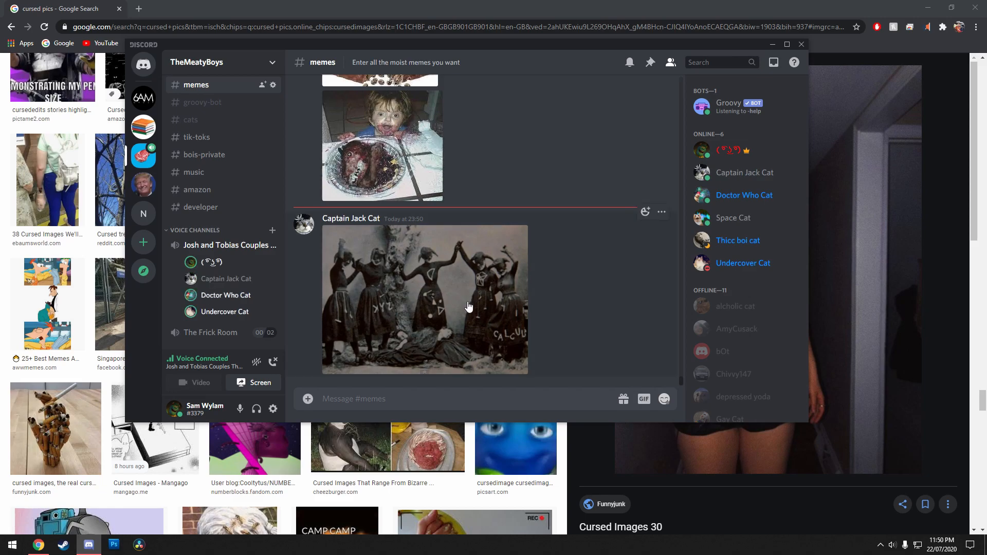
{"action": "left_click", "coordinate": [424, 299]}
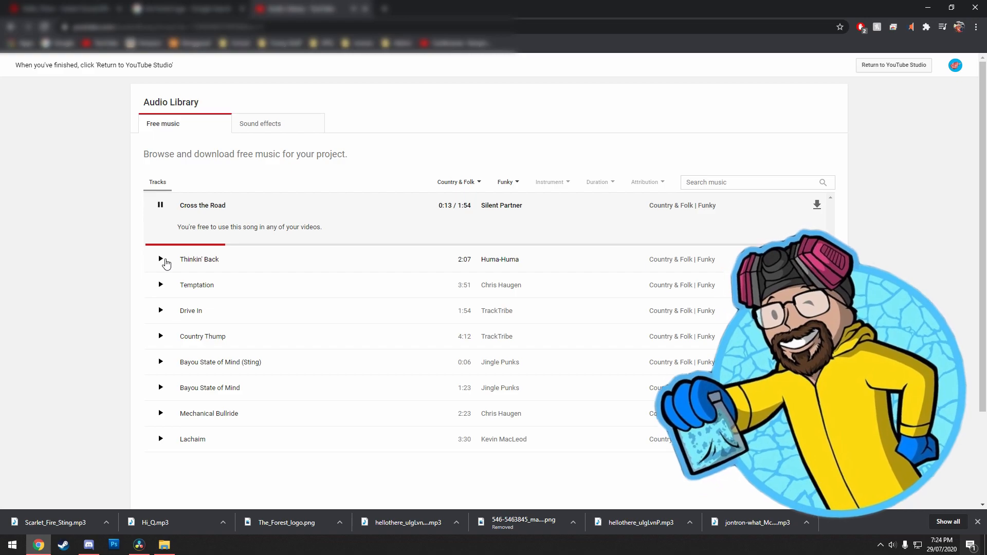
{"action": "left_click", "coordinate": [112, 545]}
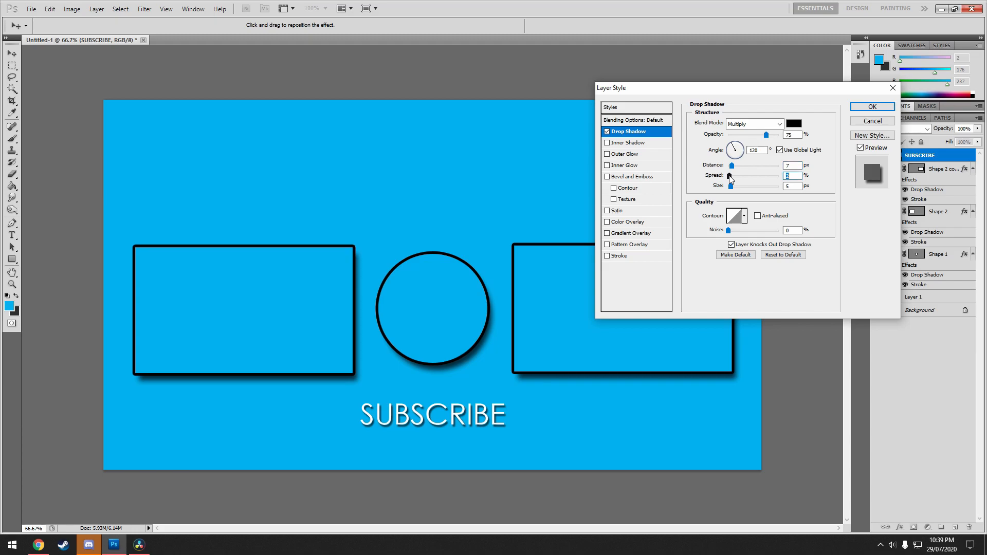
{"action": "mouse_move", "coordinate": [730, 178]}
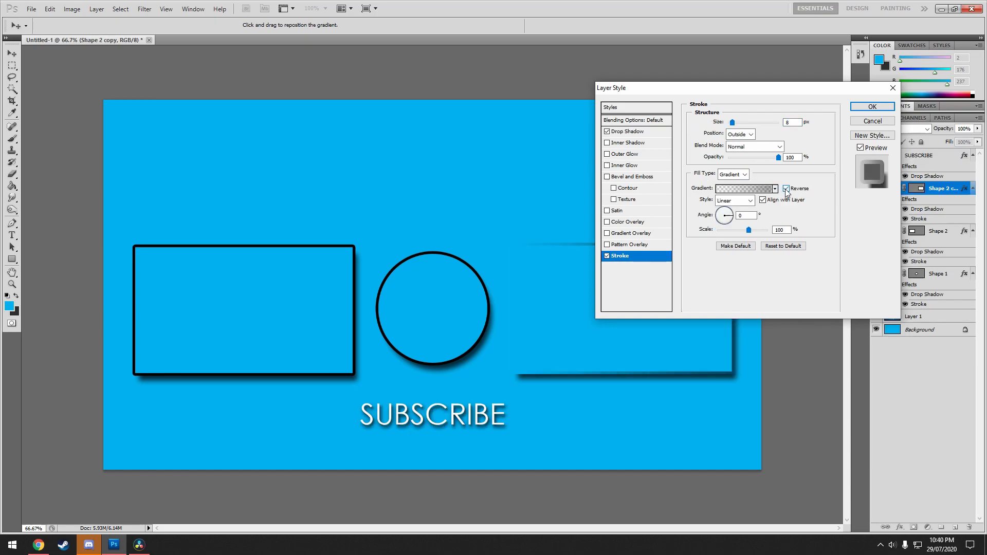
Untick Reverse on Shape 2 copy's stroke gradient, keep the Linear style and review the Fill Type choice.
{"action": "left_click", "coordinate": [786, 188]}
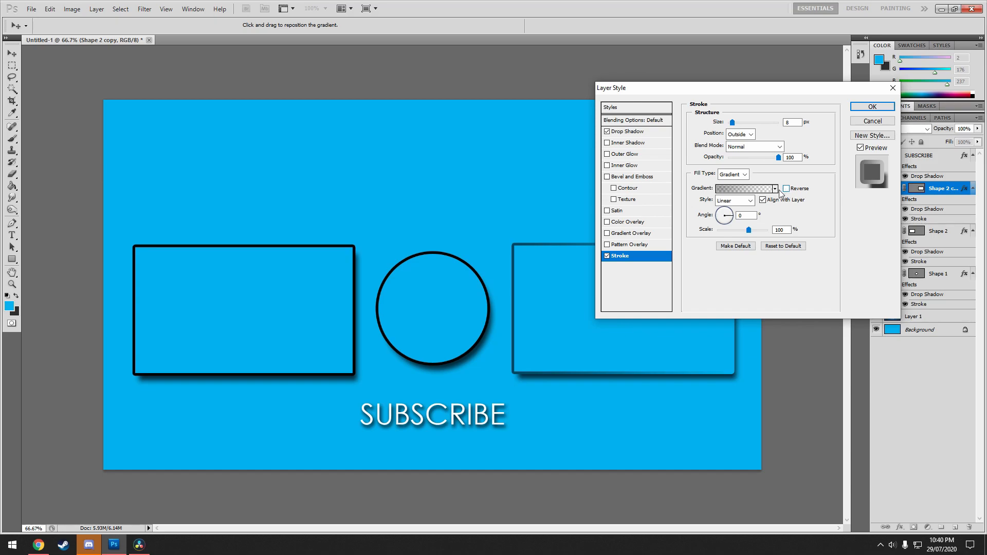
{"action": "left_click", "coordinate": [748, 199]}
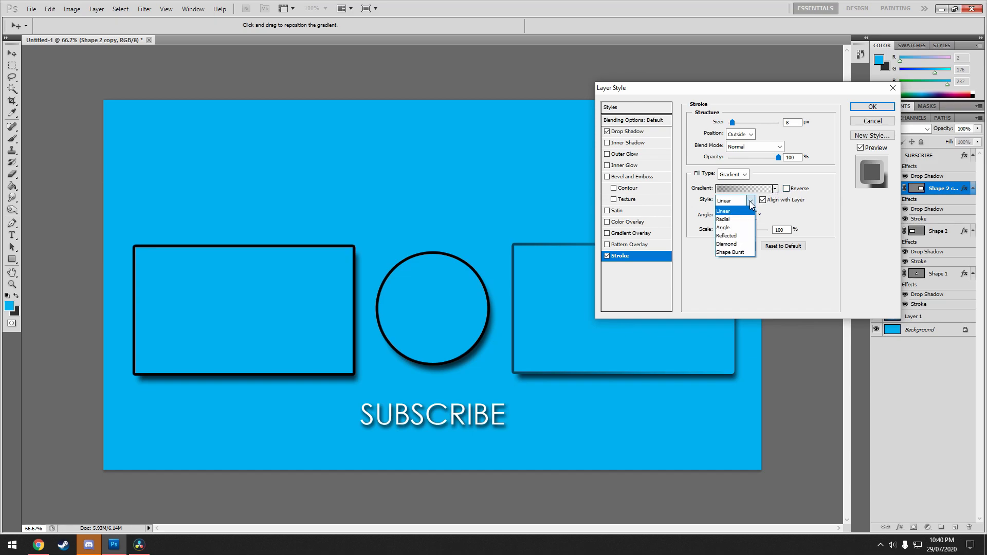
{"action": "left_click", "coordinate": [723, 211]}
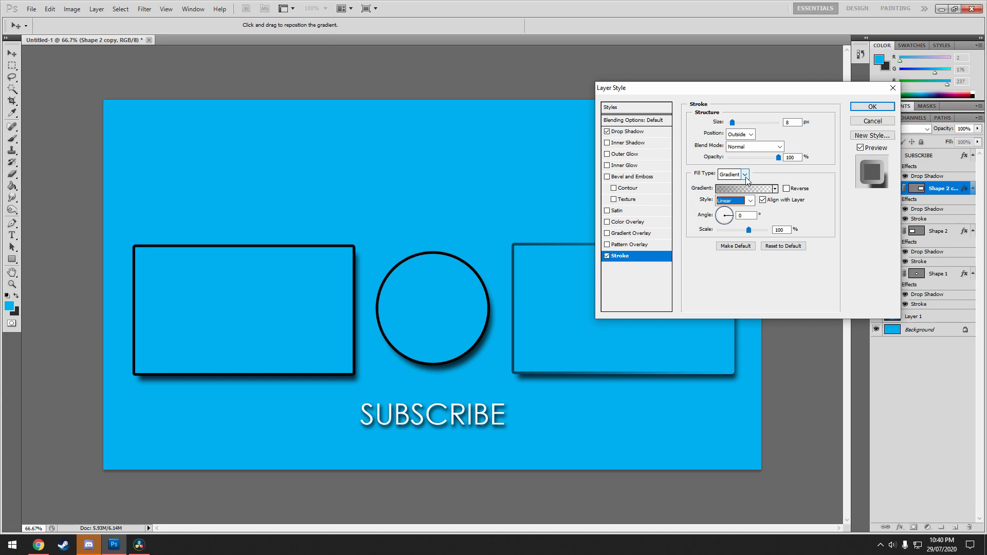
{"action": "mouse_move", "coordinate": [746, 181]}
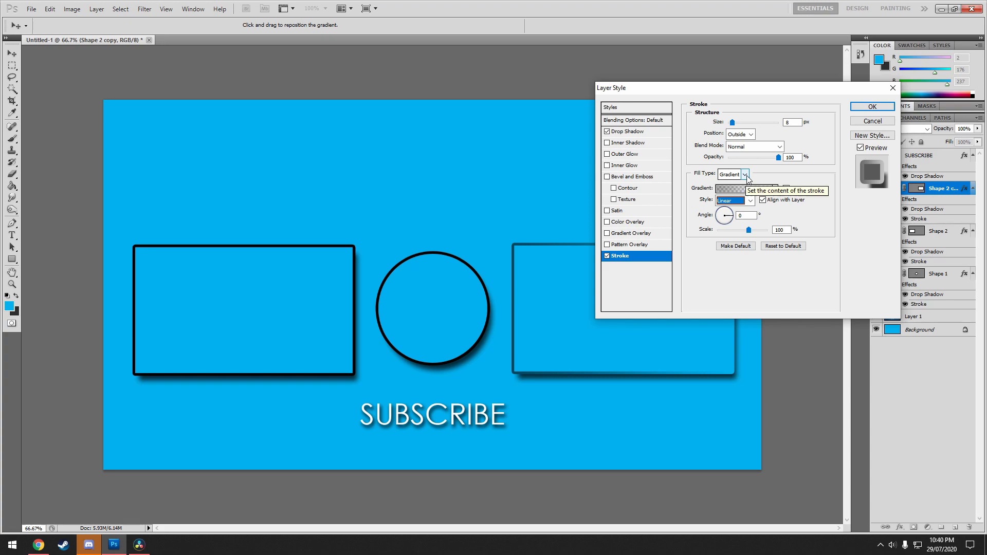
{"action": "left_click", "coordinate": [138, 544]}
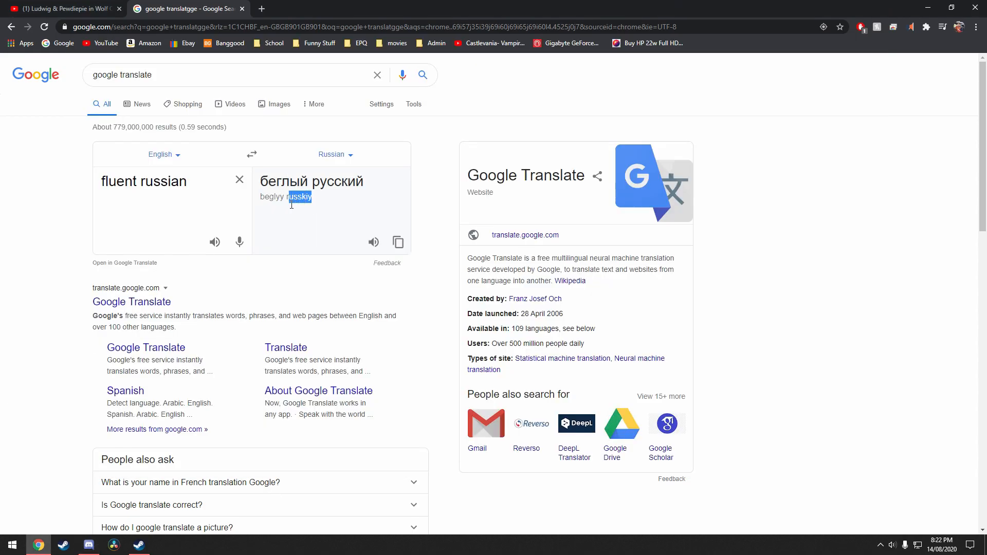
Select the transliteration 'beglyy russkiy' in the Translate result and switch away from it.
{"action": "double_click", "coordinate": [271, 196]}
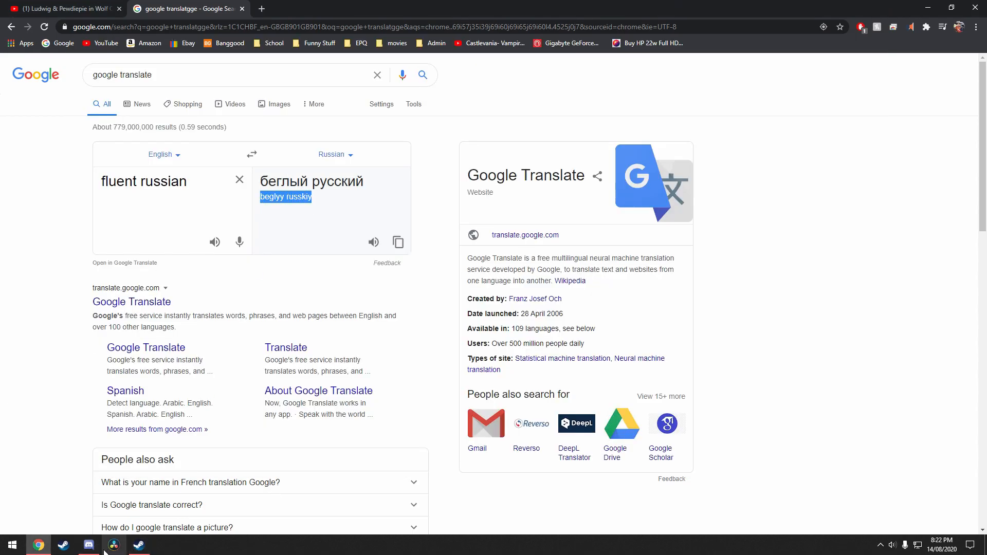
{"action": "left_click", "coordinate": [88, 544]}
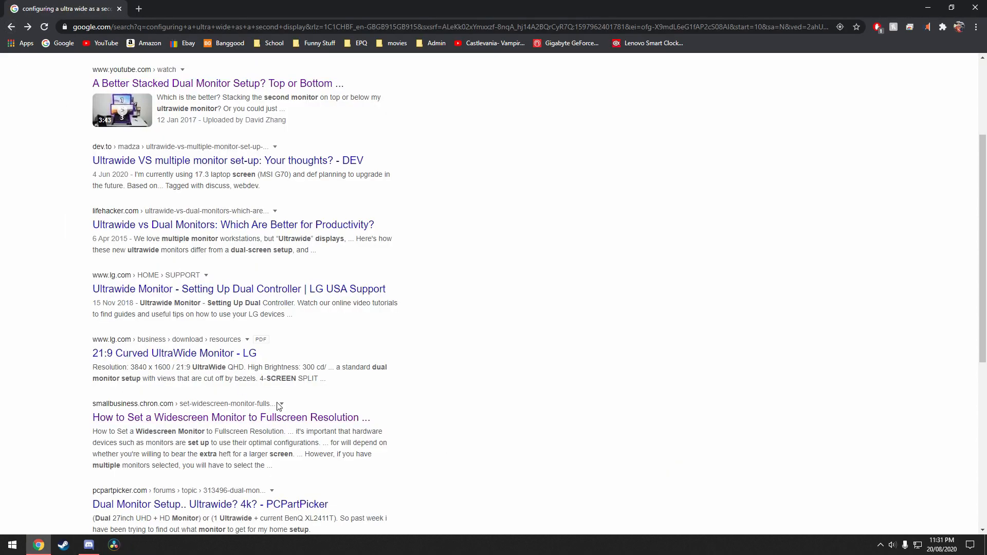
{"action": "scroll", "scroll_direction": "down", "scroll_amount": 3}
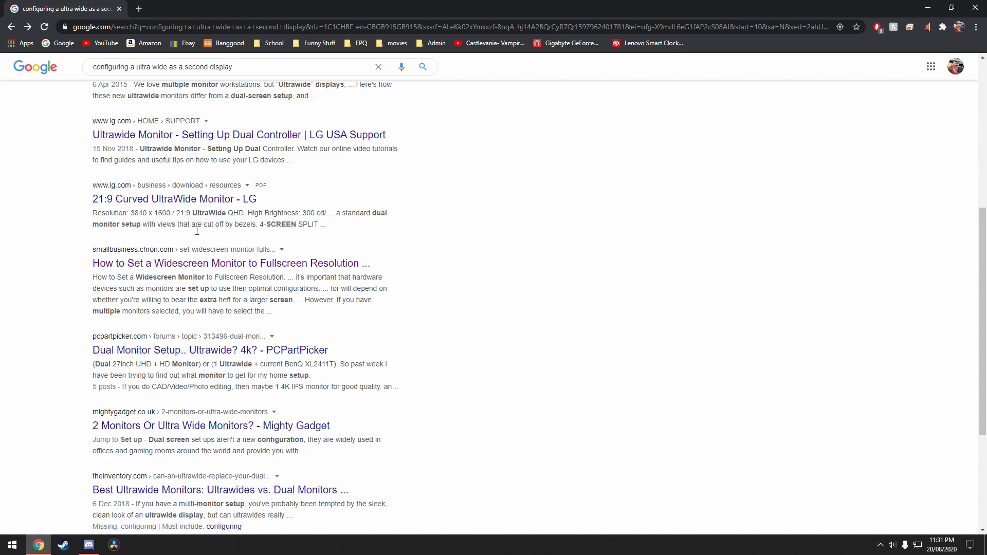
{"action": "left_click", "coordinate": [230, 263]}
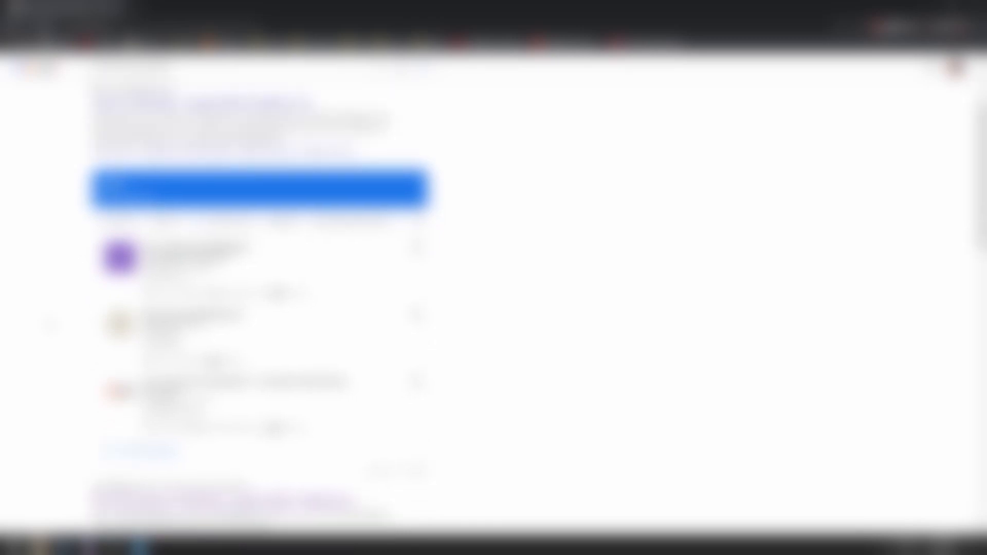
{"action": "scroll", "scroll_direction": "down", "scroll_amount": 3}
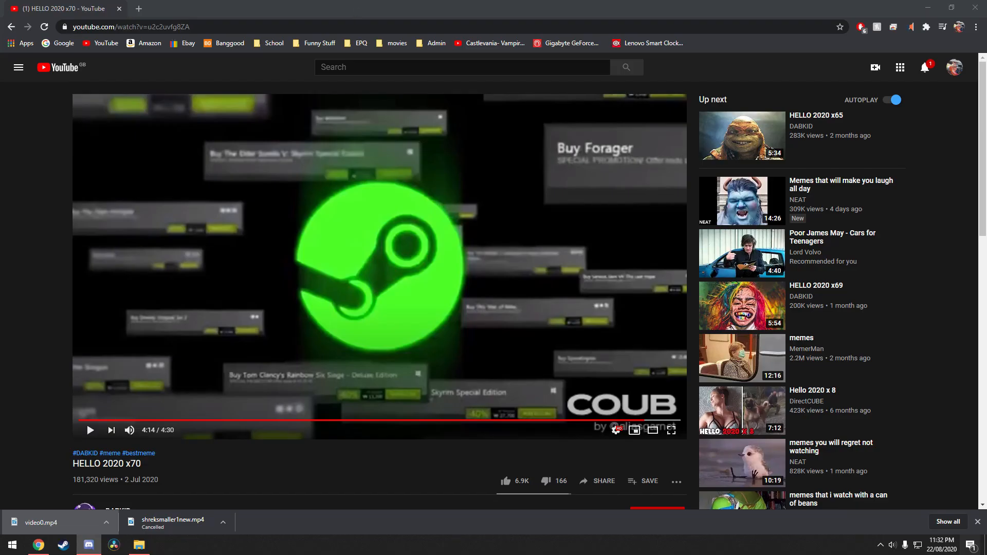
{"action": "left_click", "coordinate": [88, 545]}
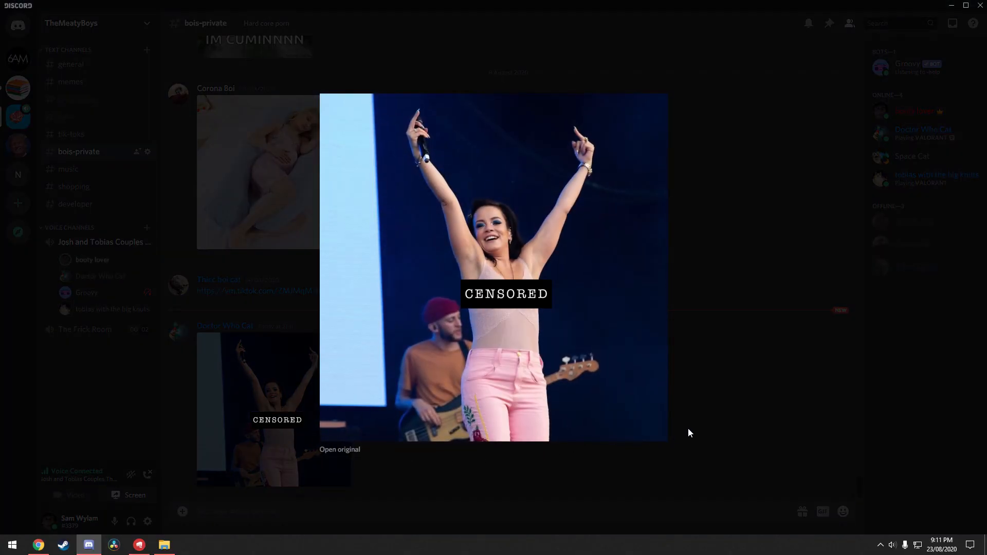
{"action": "mouse_move", "coordinate": [683, 410]}
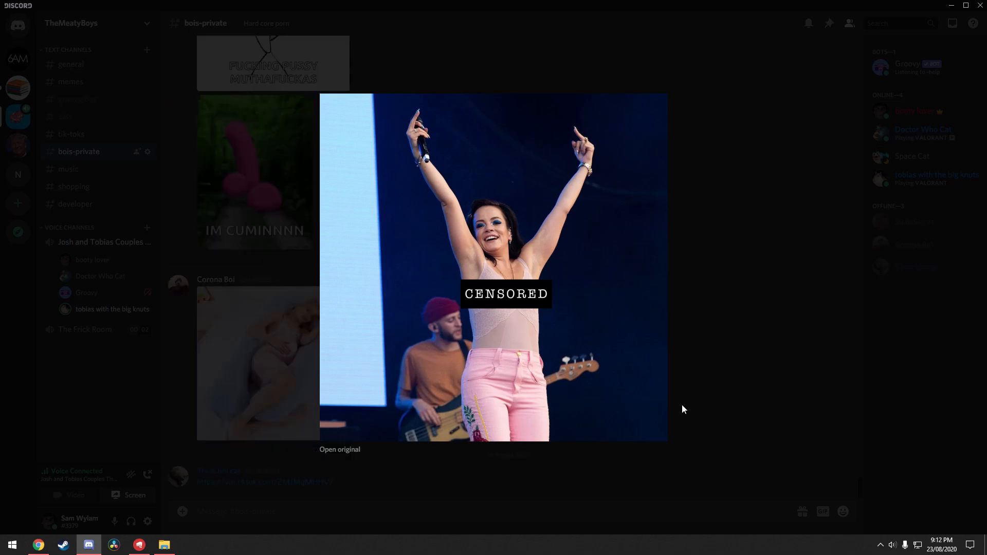
{"action": "mouse_move", "coordinate": [722, 393]}
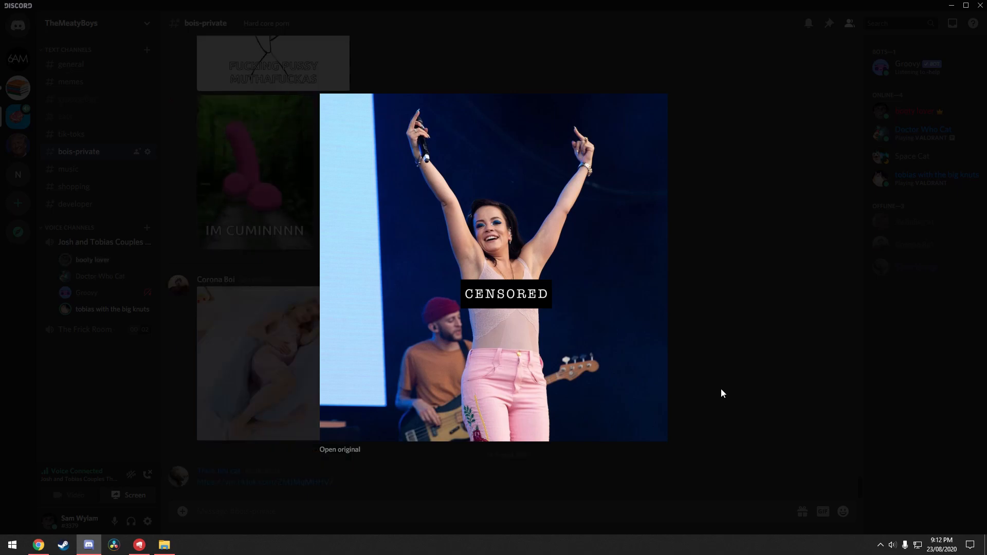
Dismiss the enlarged image in bois-private and minimise Discord to the desktop.
{"action": "left_click", "coordinate": [722, 393]}
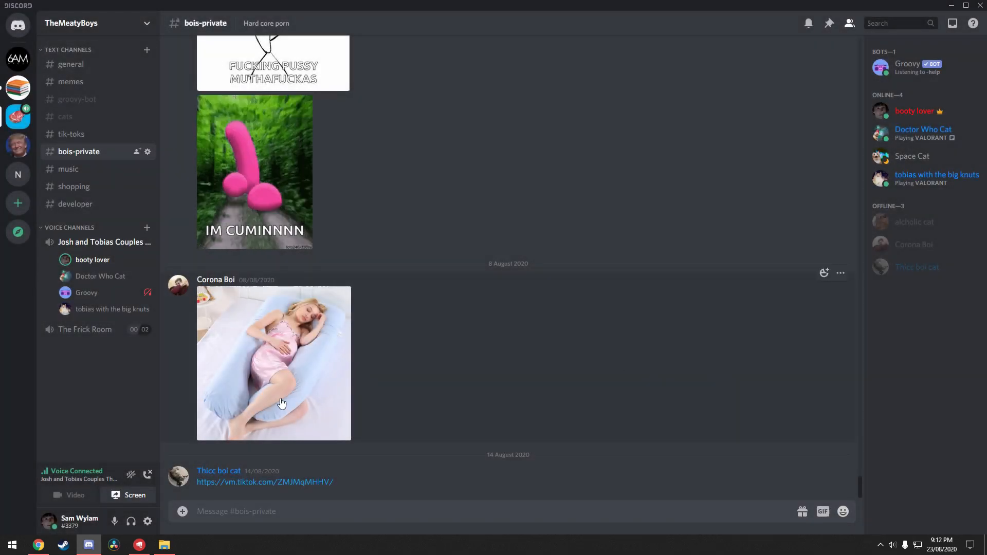
{"action": "mouse_move", "coordinate": [264, 481]}
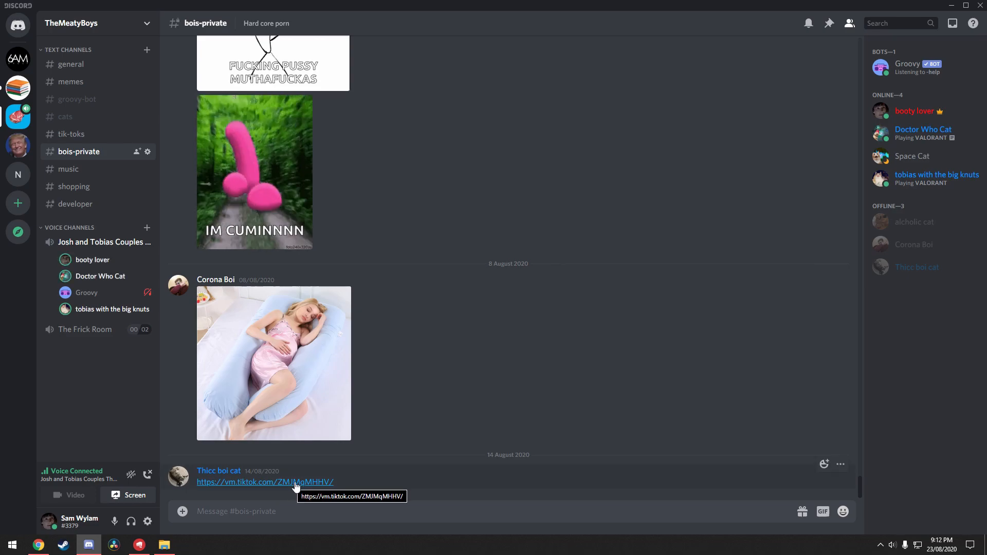
{"action": "mouse_move", "coordinate": [406, 165]}
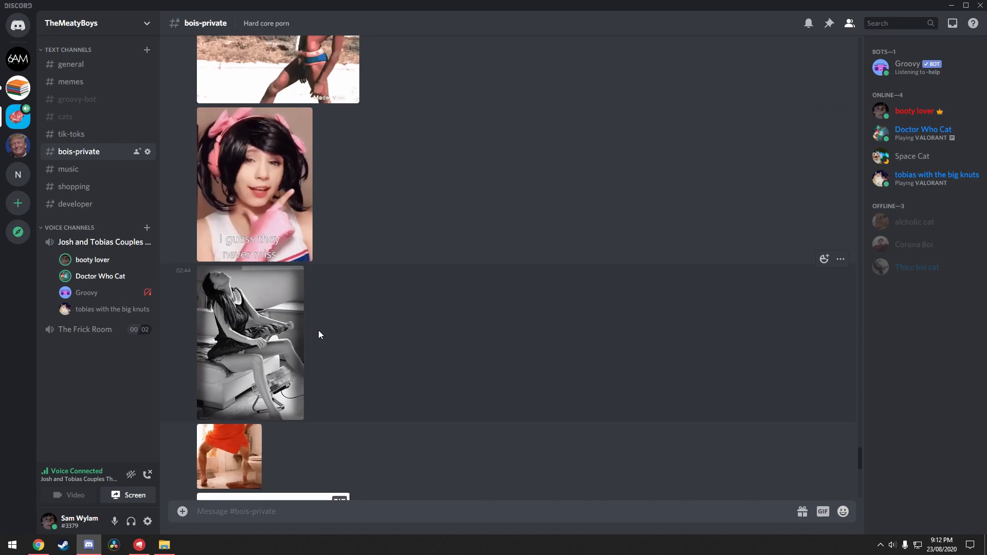
{"action": "left_click", "coordinate": [249, 343]}
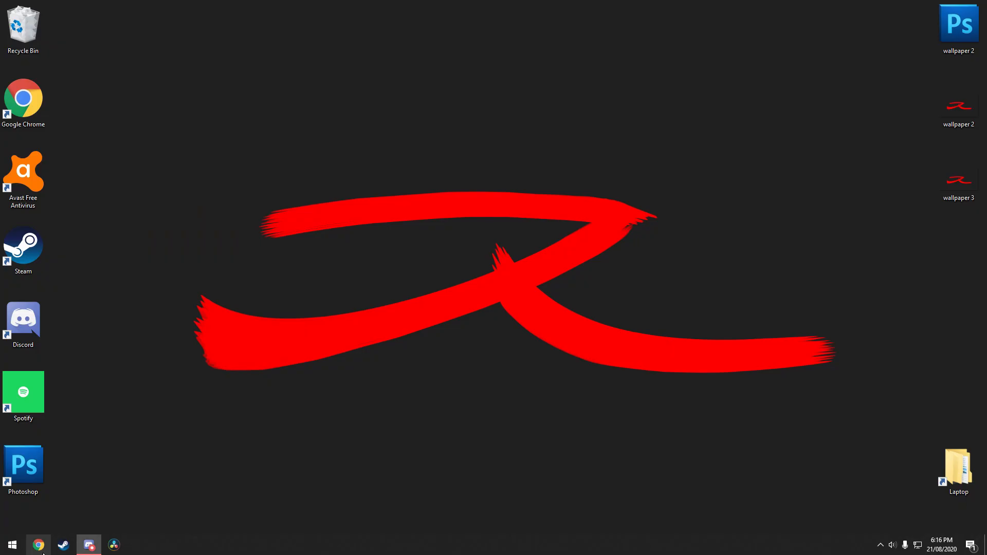
{"action": "mouse_move", "coordinate": [12, 545]}
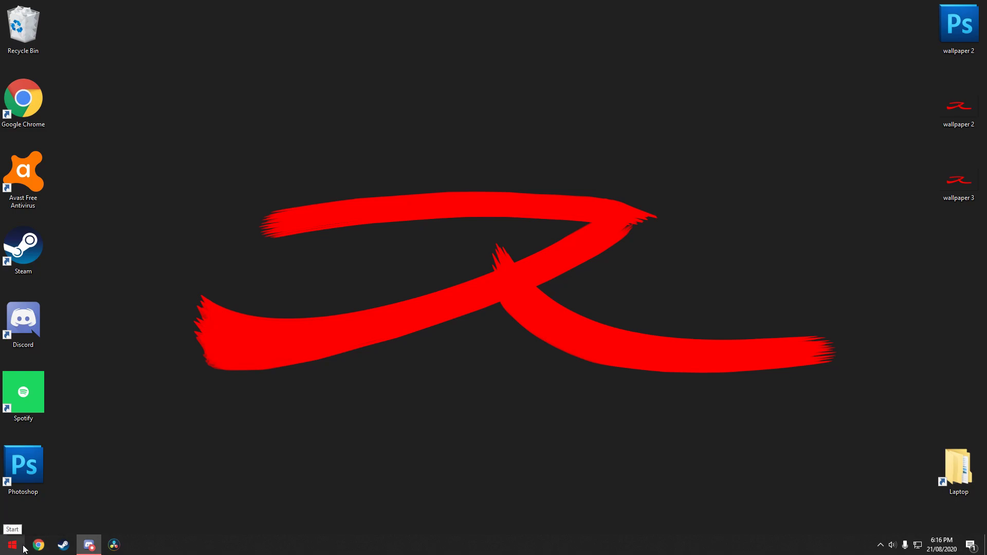